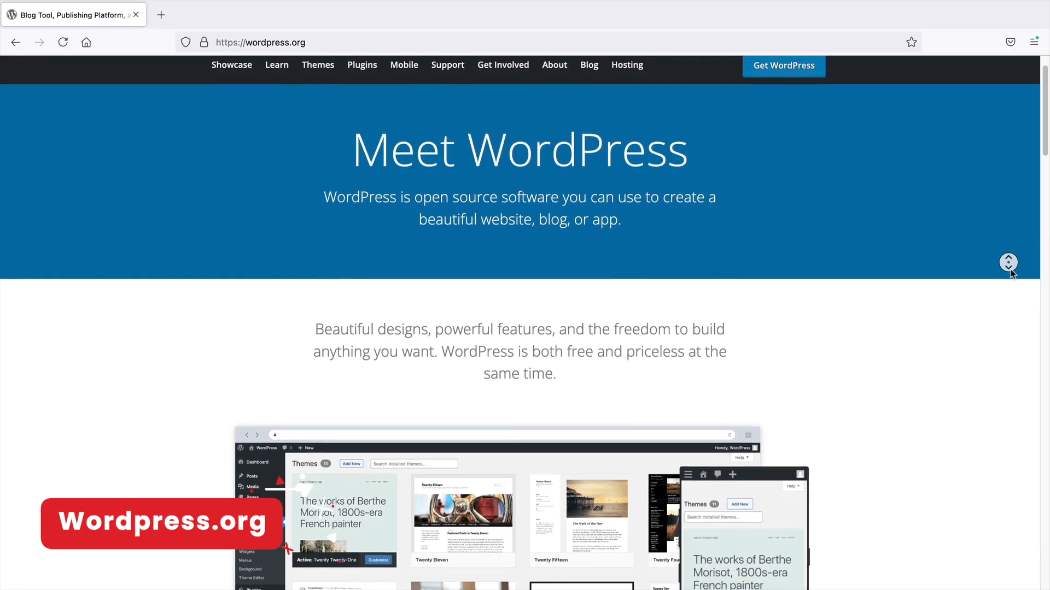
Replace 'Business' in the Brizy hero heading so it reads 'Grow Your Business With Company'
scroll(down, 3)
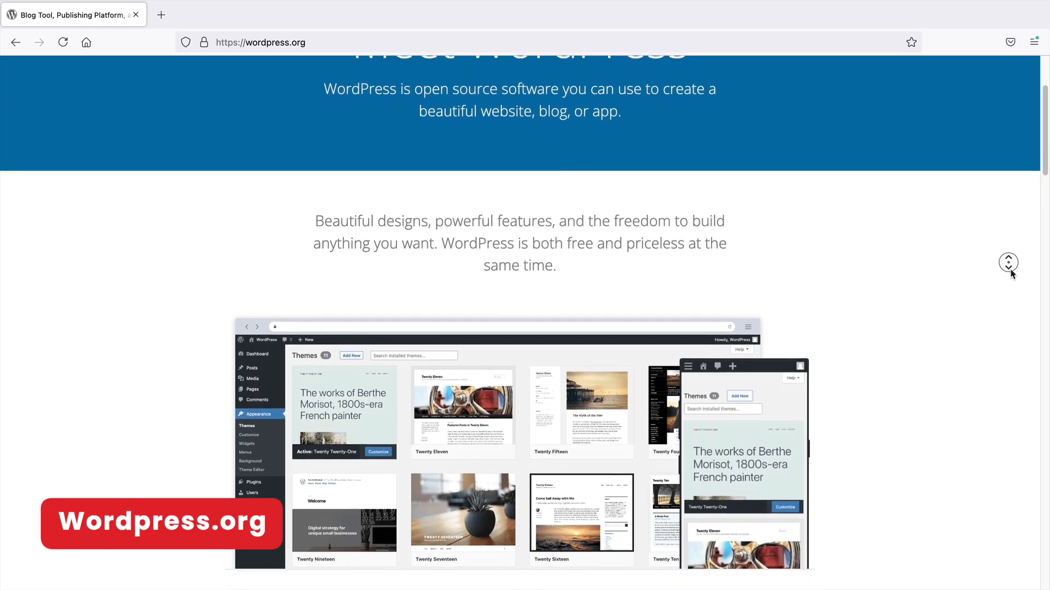
scroll(down, 3)
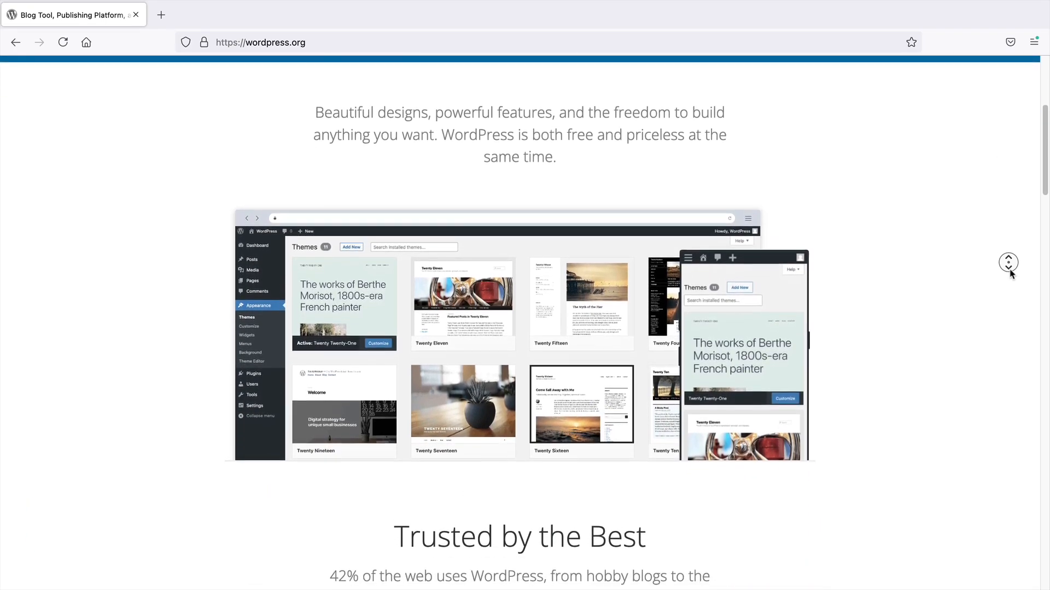
scroll(down, 3)
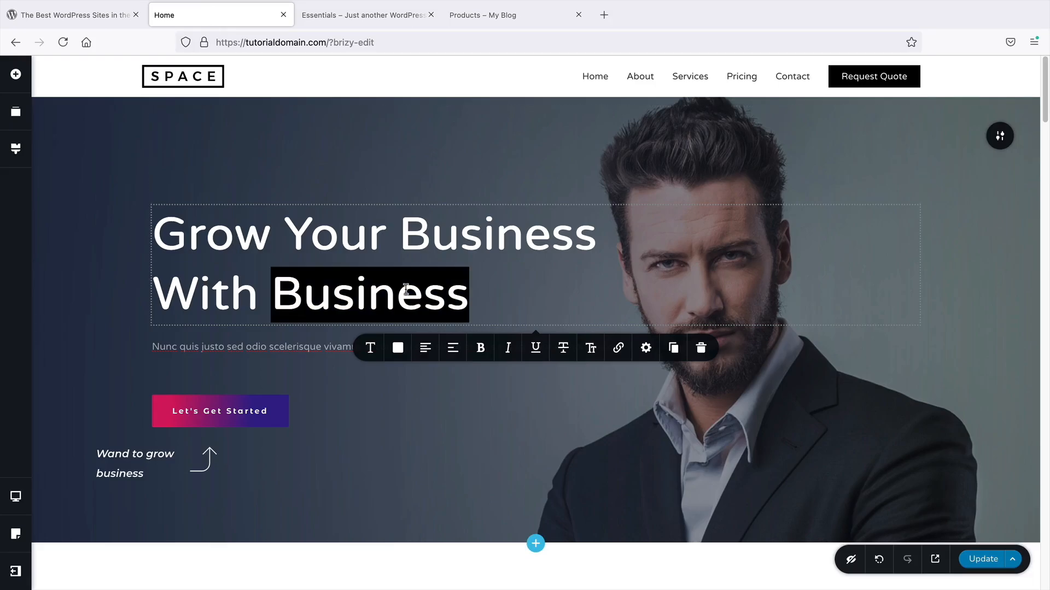
text(Company)
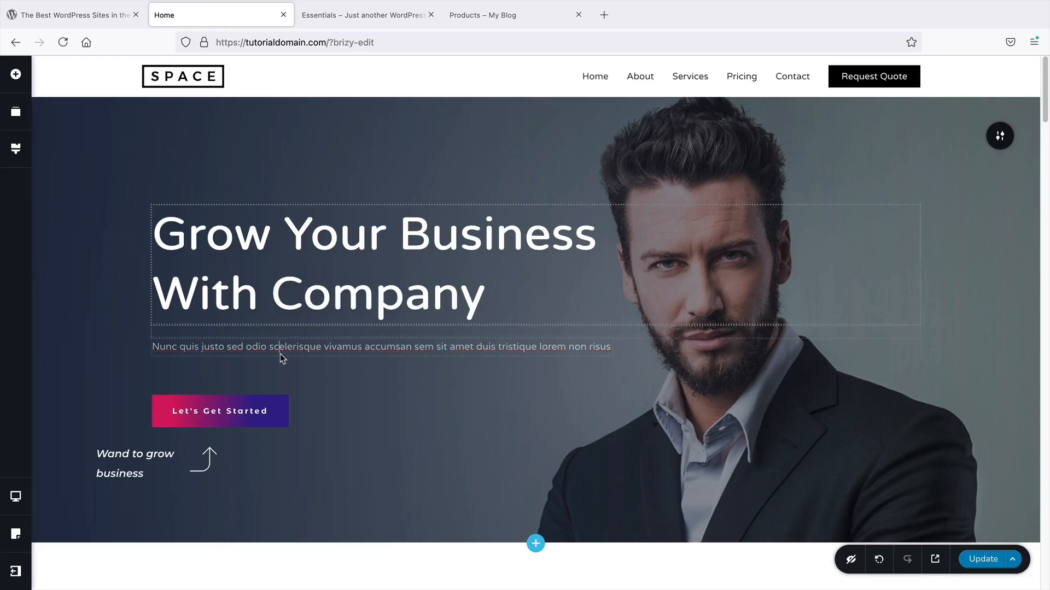
Tour the example sites: add the wallet to the shop cart, view the marketplace product page and the K Hotel homepage
click(493, 16)
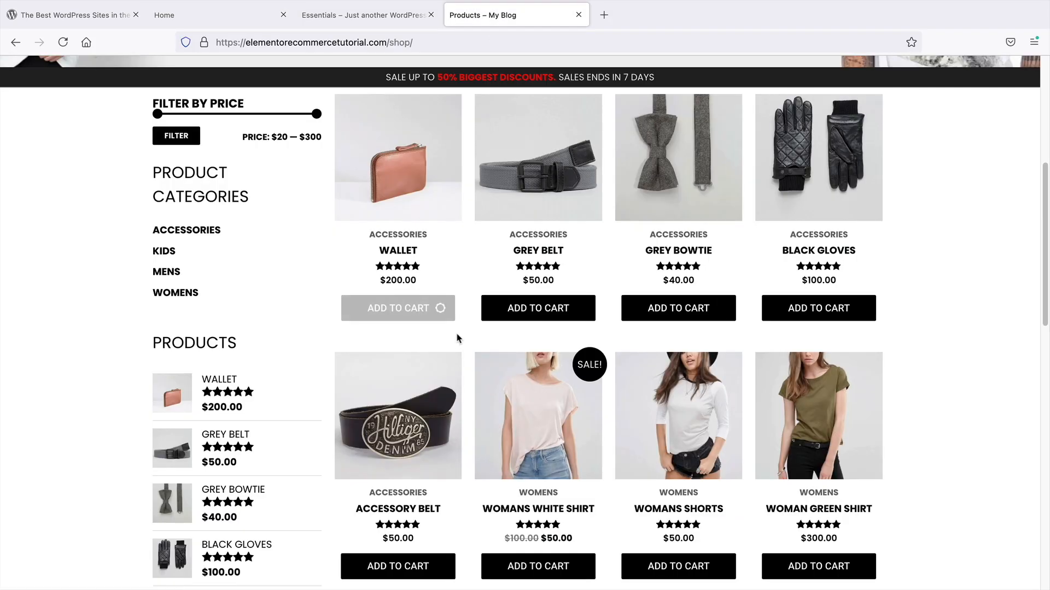
click(398, 308)
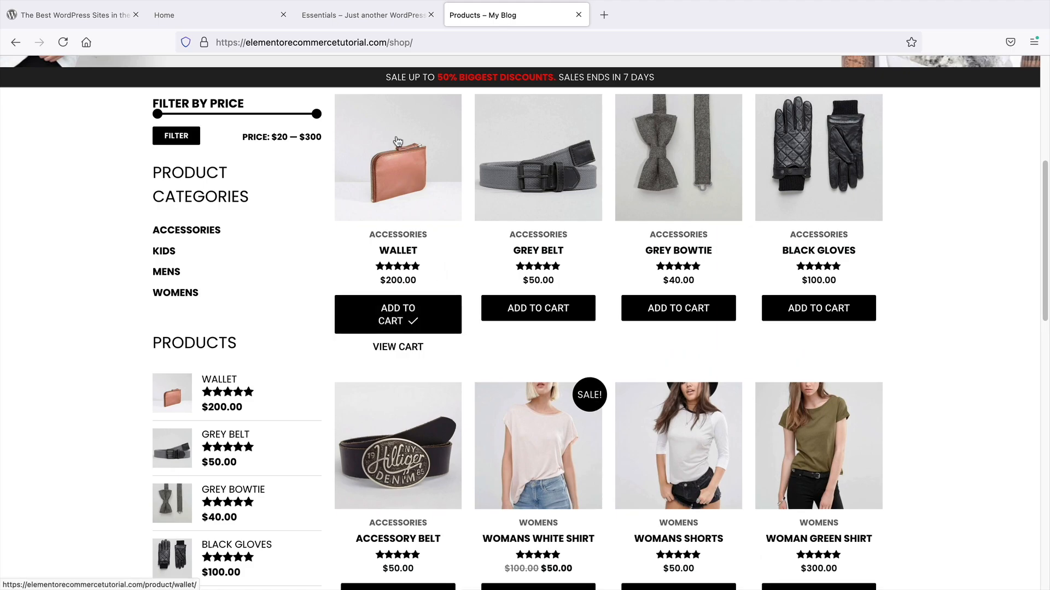
click(637, 14)
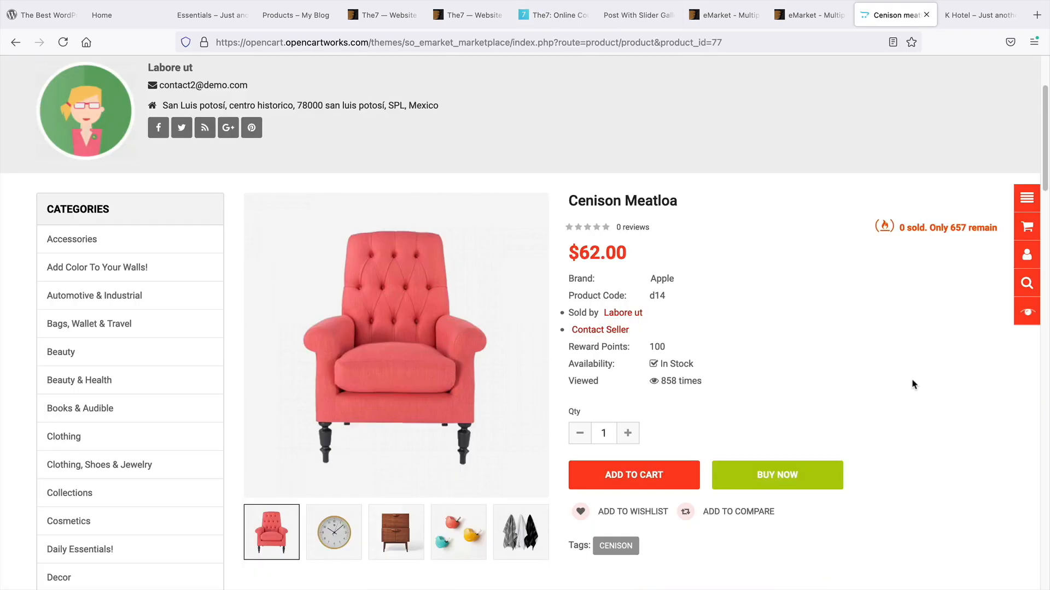
click(977, 15)
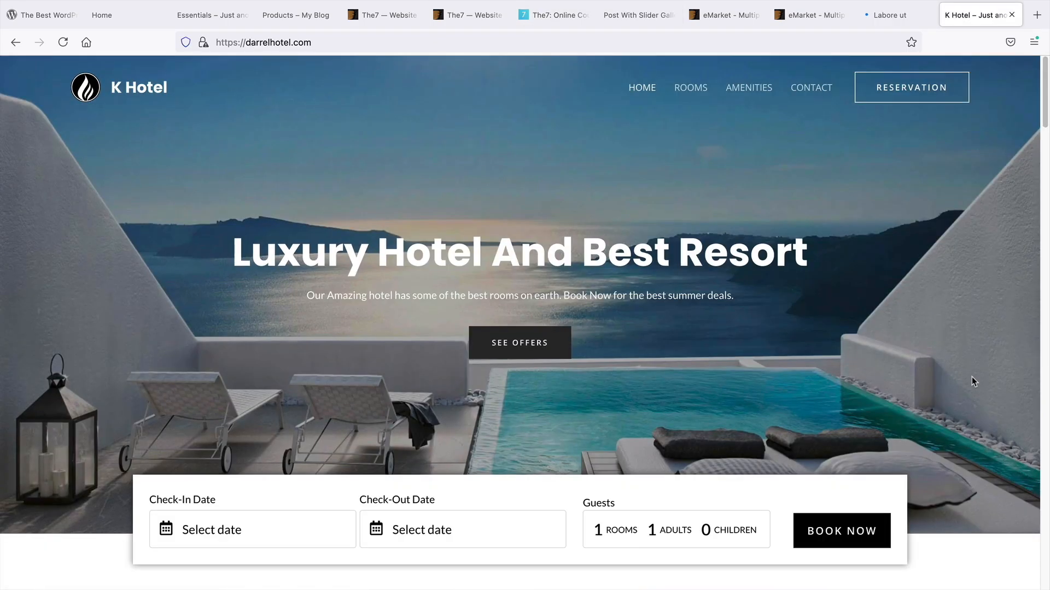
mouse_move(1034, 218)
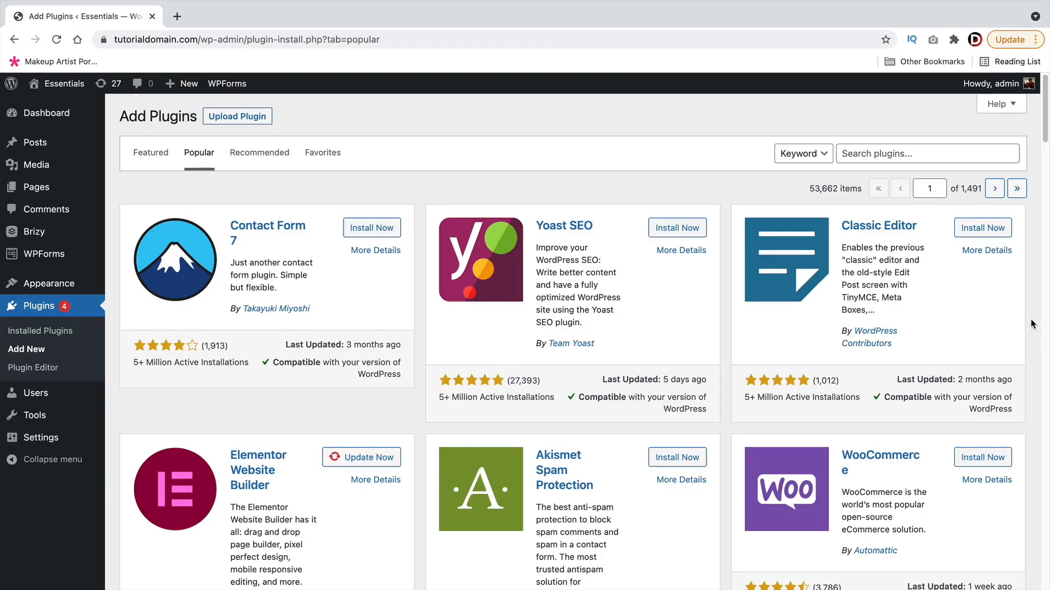
Browse the Add Plugins page and bring up the Essentials theme's One Click Demo Import gallery
scroll(down, 3)
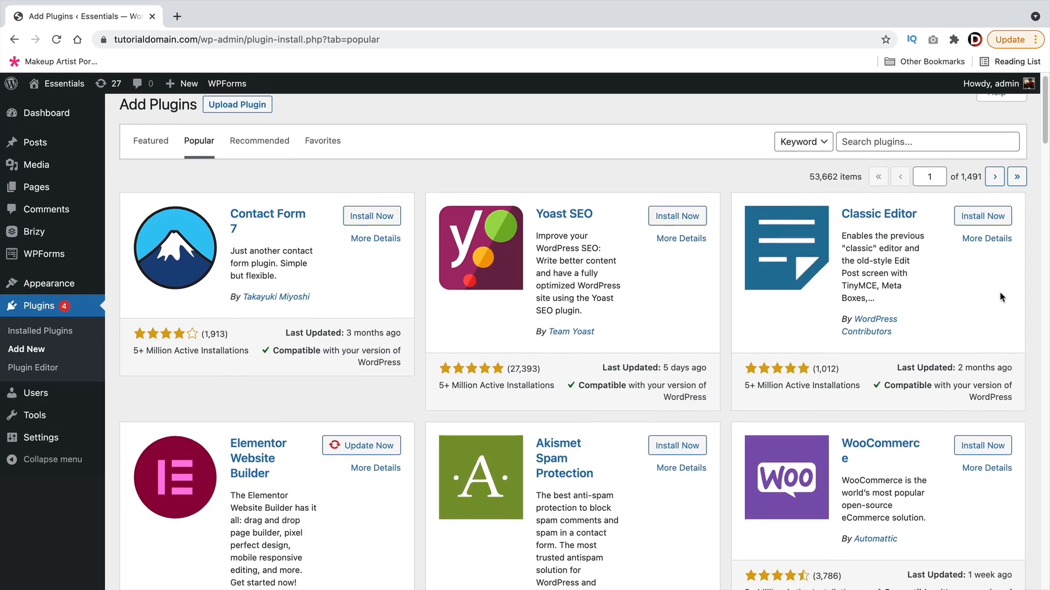
scroll(down, 3)
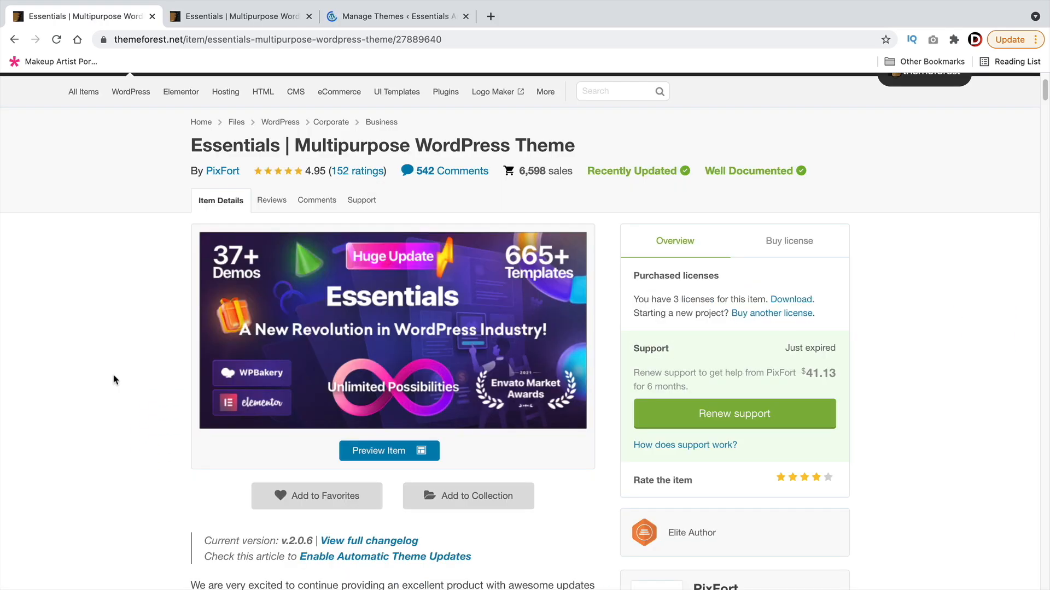
click(400, 15)
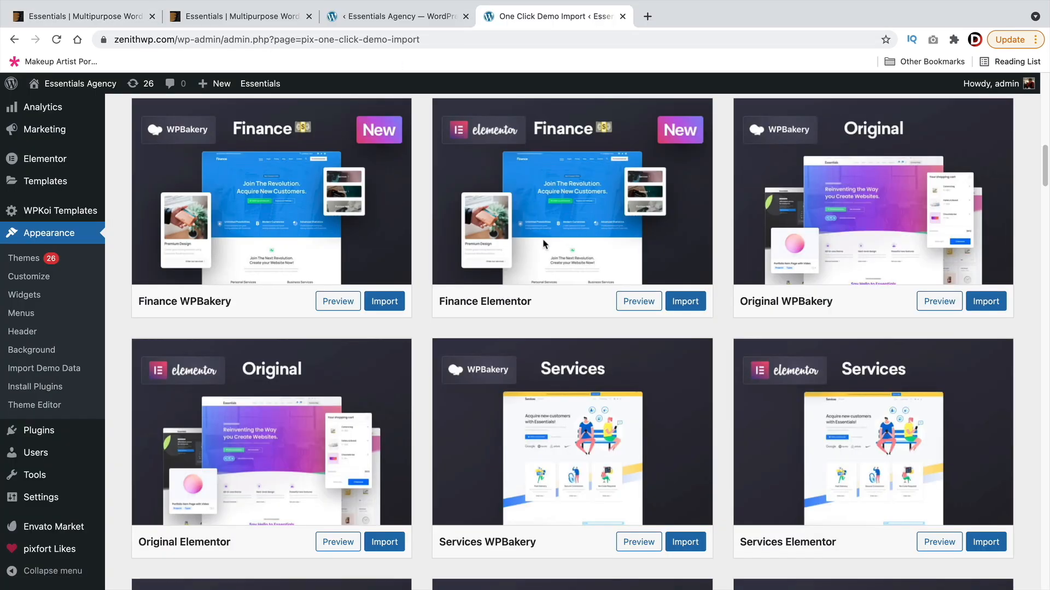
click(938, 302)
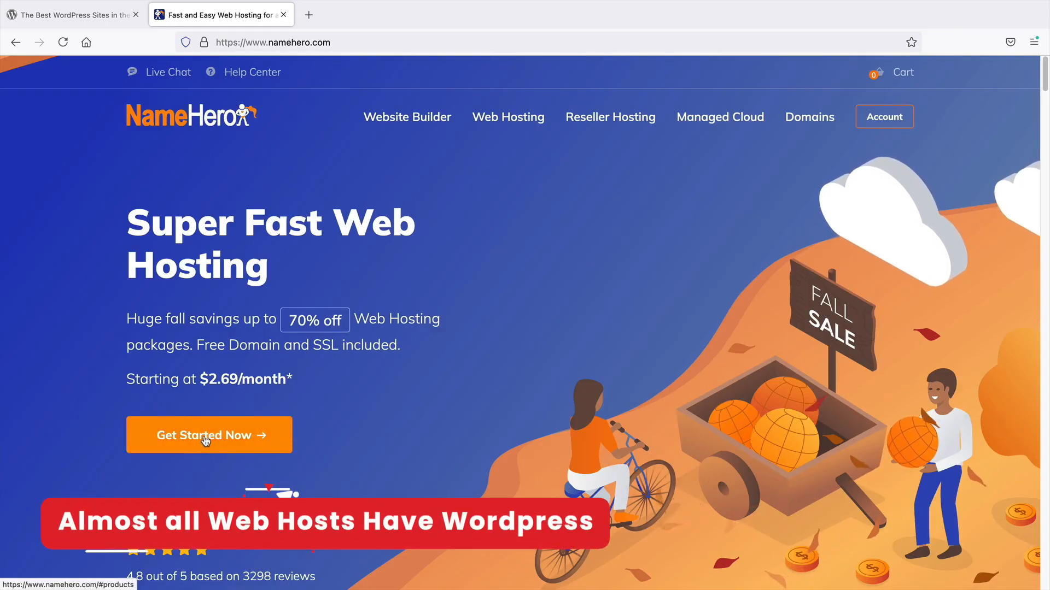
View NameHero's hosting plans, start a Softaculous WordPress install and enter 'demotut' as the domain
click(203, 435)
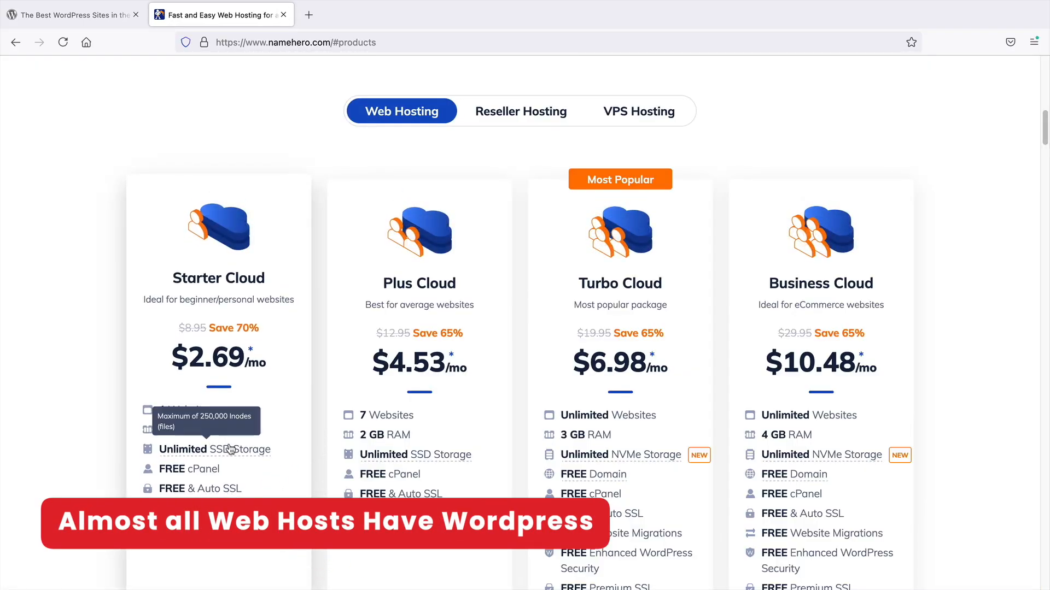
scroll(down, 3)
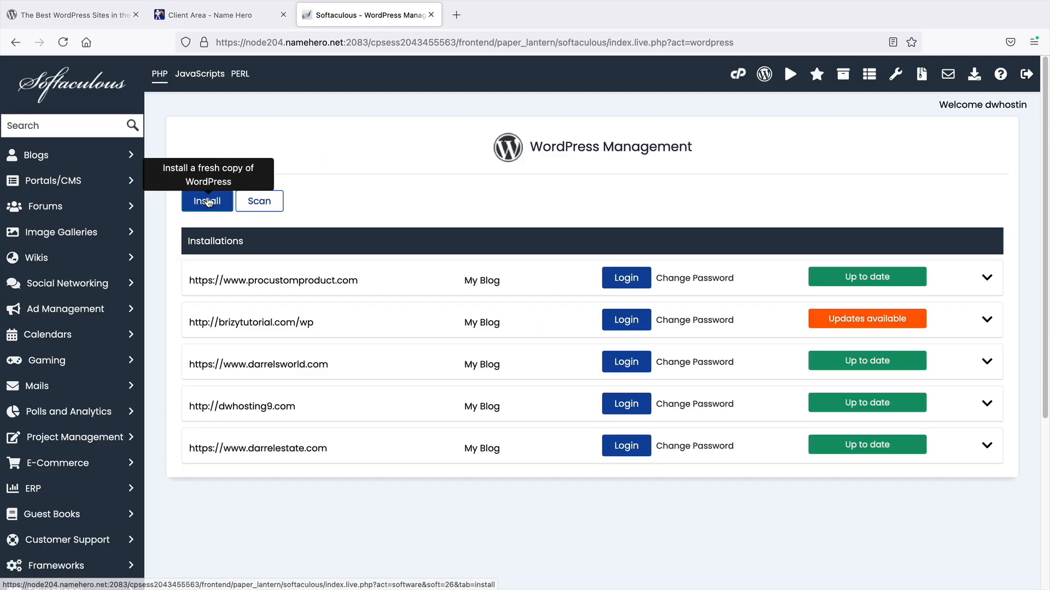
click(206, 202)
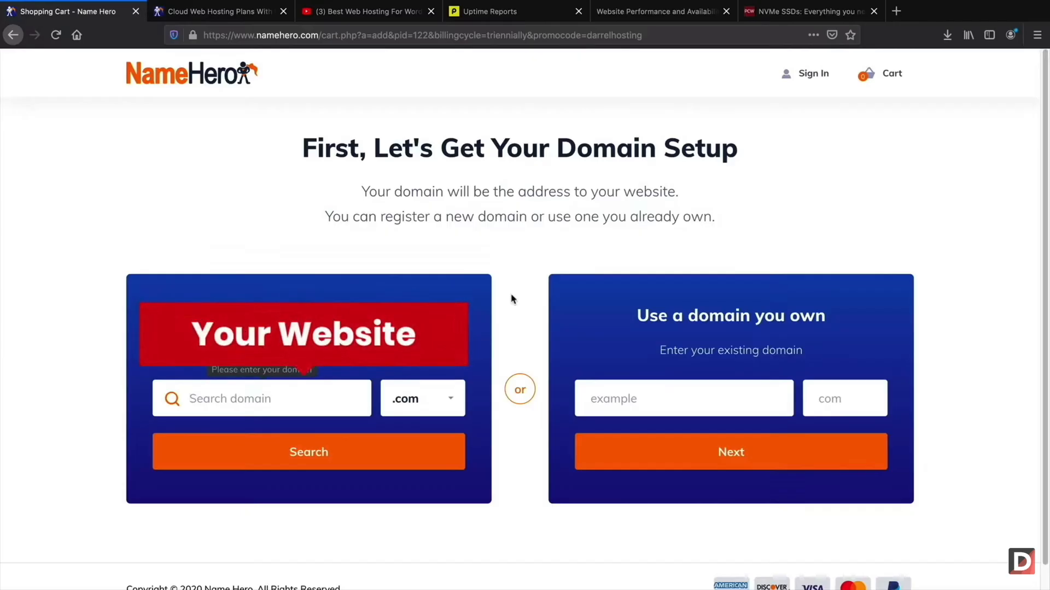
text(demotut)
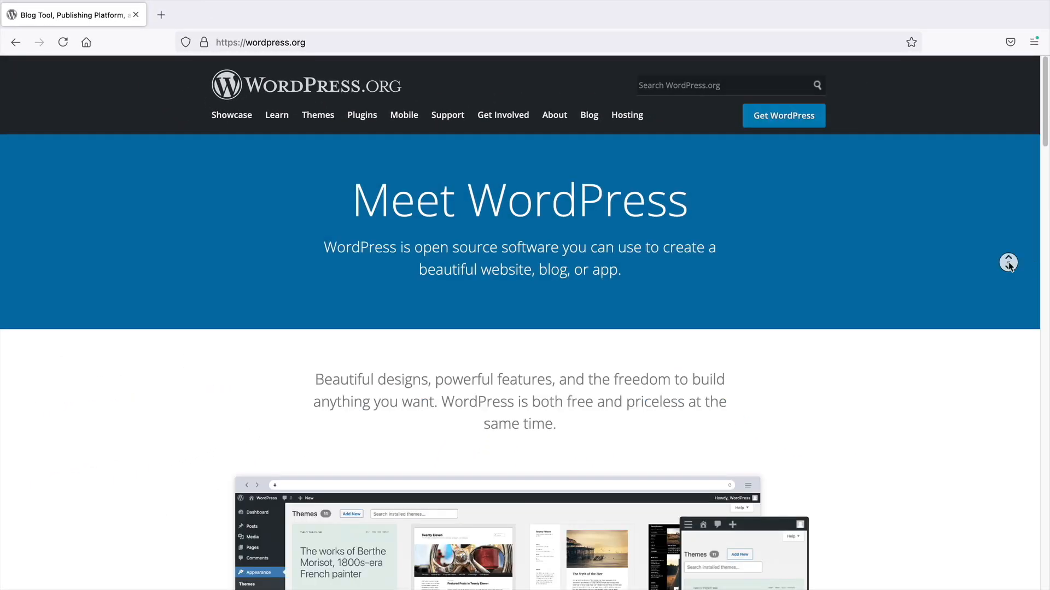
scroll(down, 3)
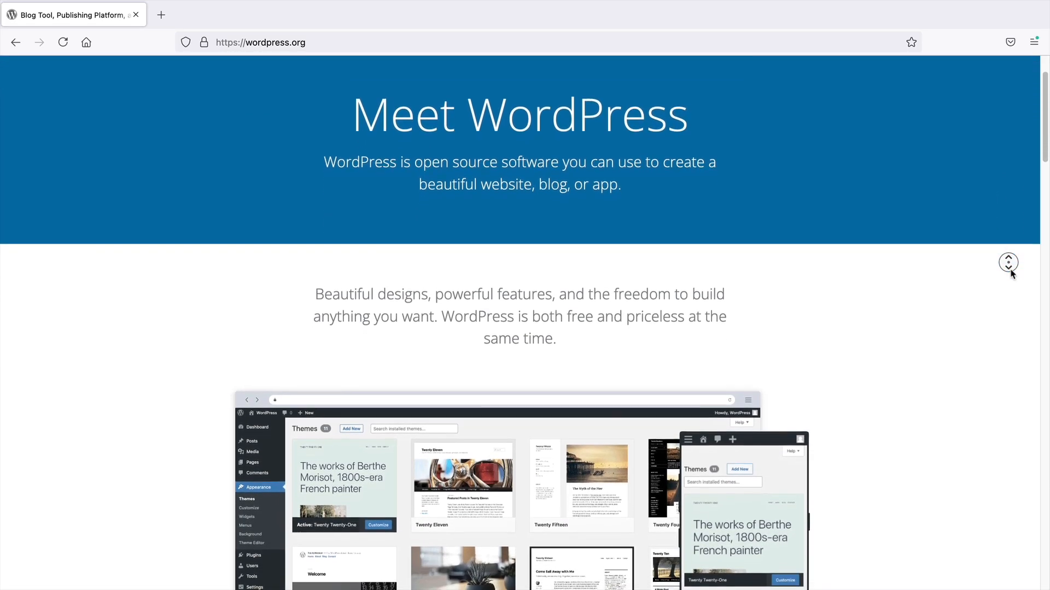
scroll(down, 3)
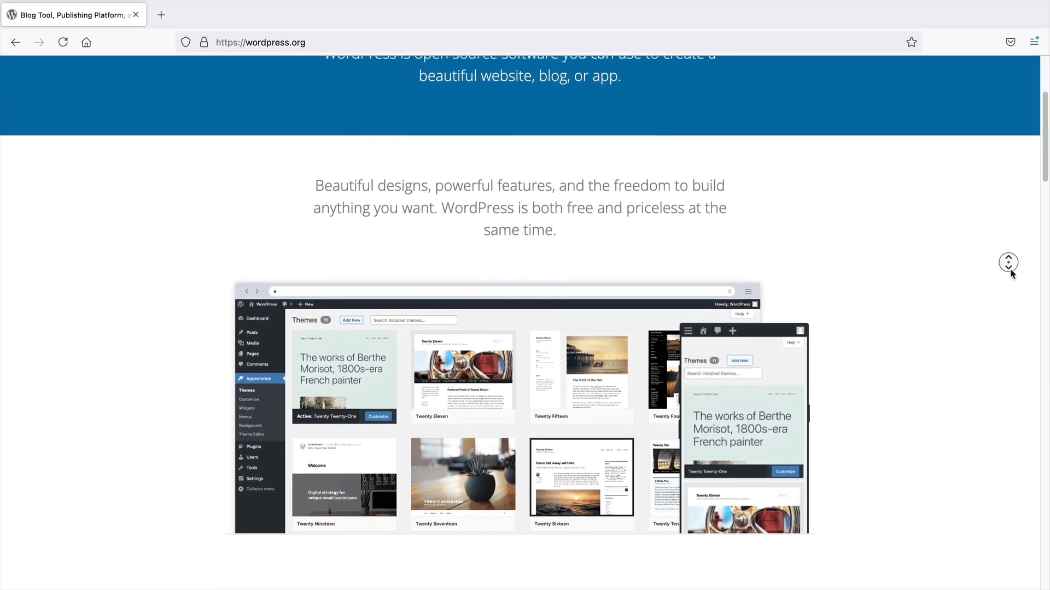
scroll(down, 3)
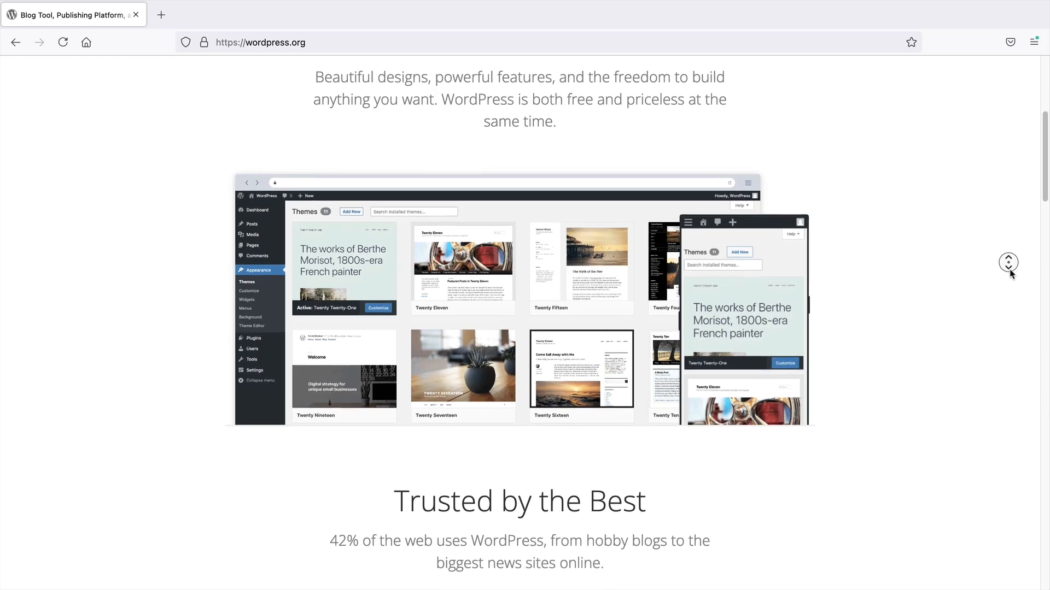
scroll(down, 3)
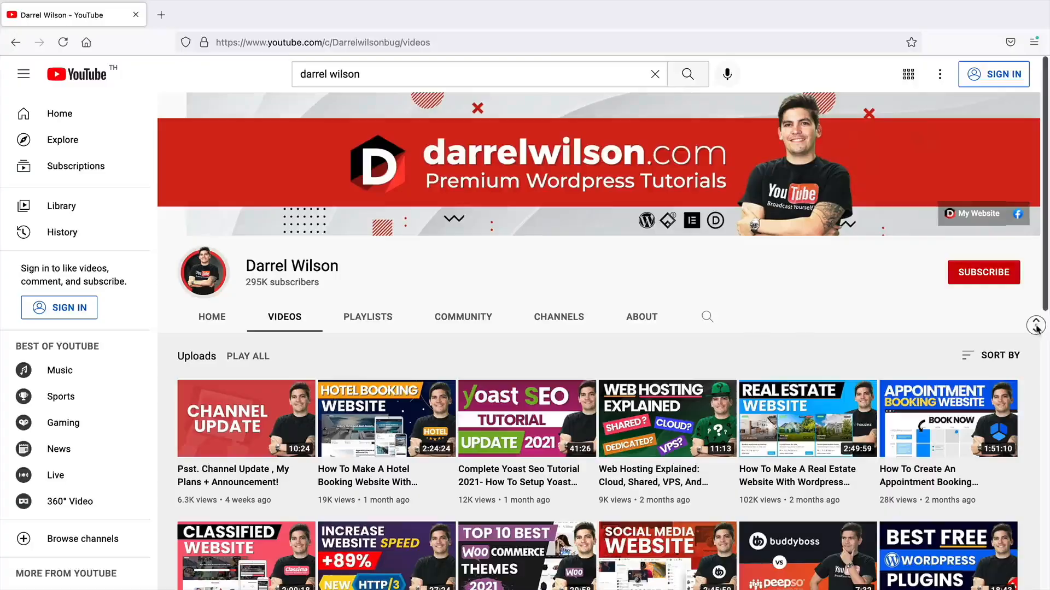
scroll(down, 3)
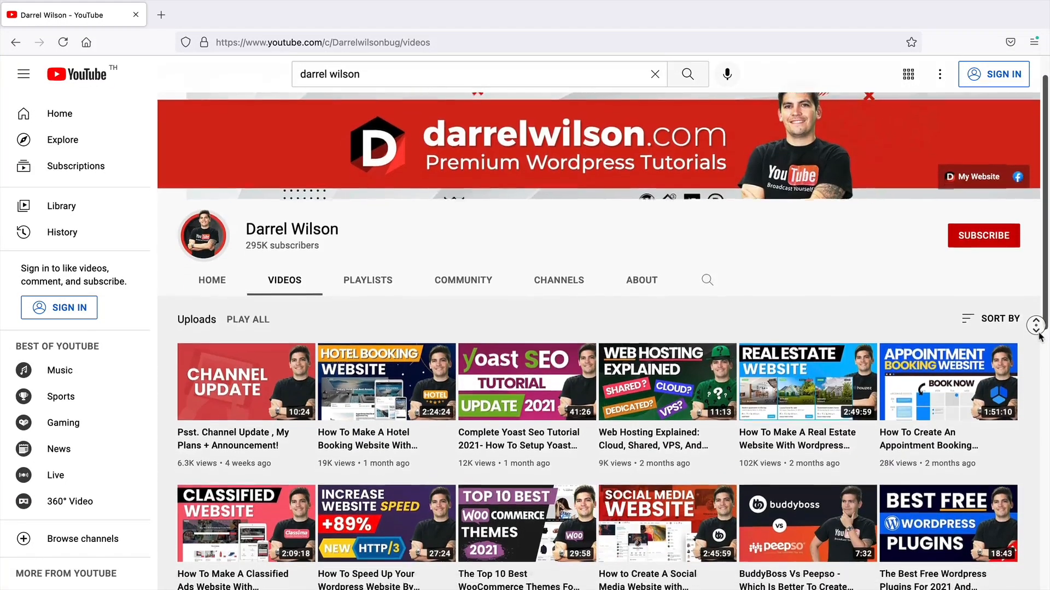
scroll(down, 3)
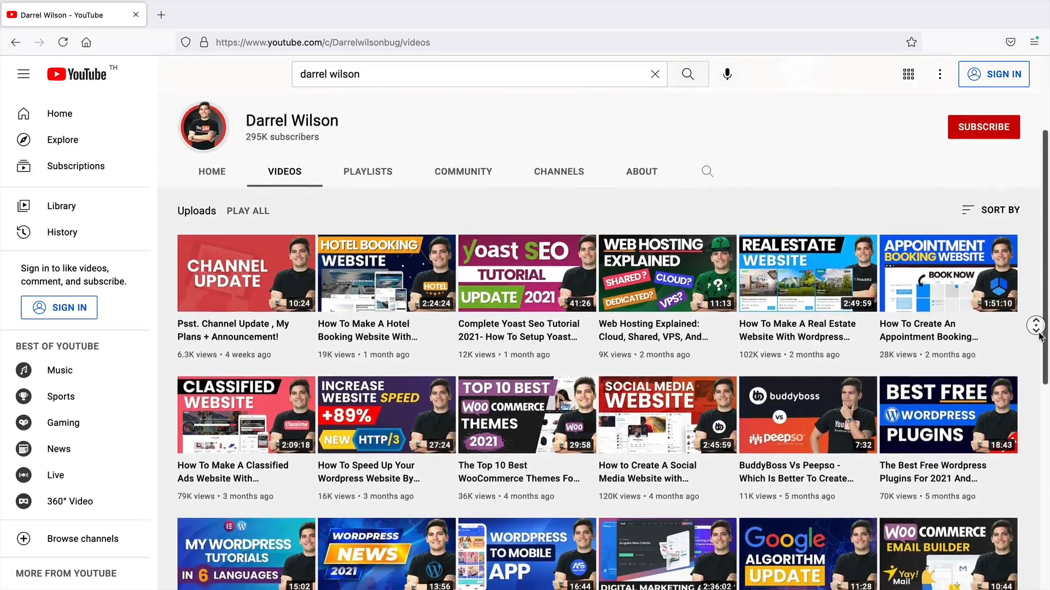
scroll(down, 3)
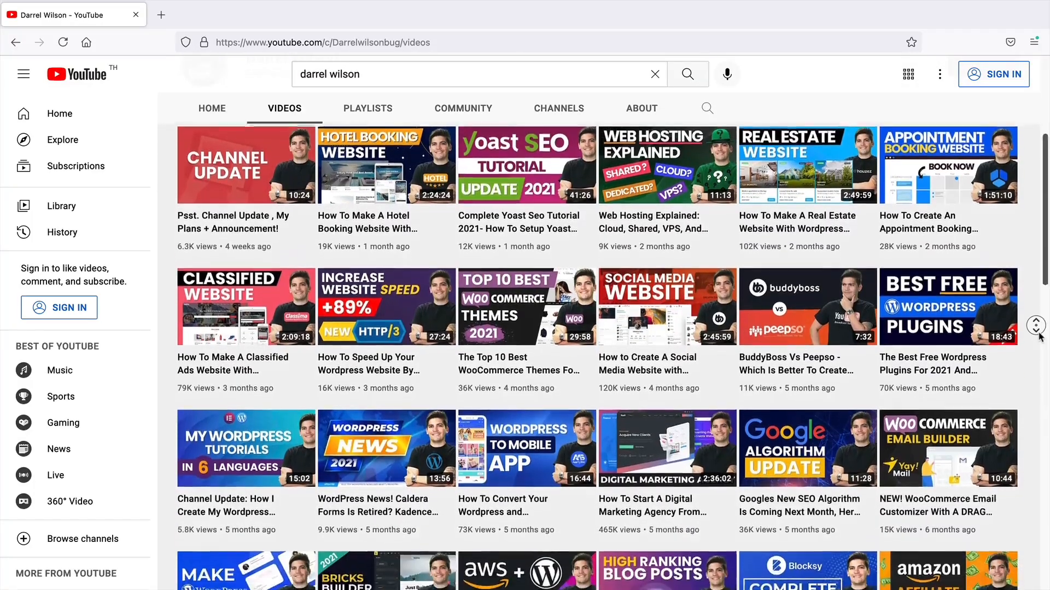
scroll(down, 3)
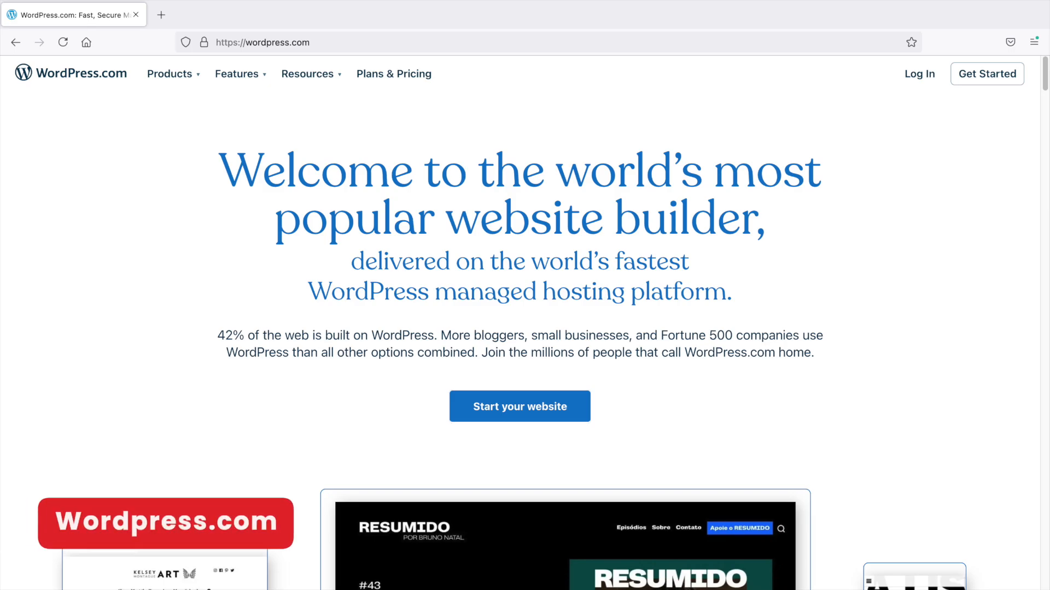
Show WordPress.com Plans & Pricing and compare the Personal, Premium, Business and eCommerce cards
click(393, 74)
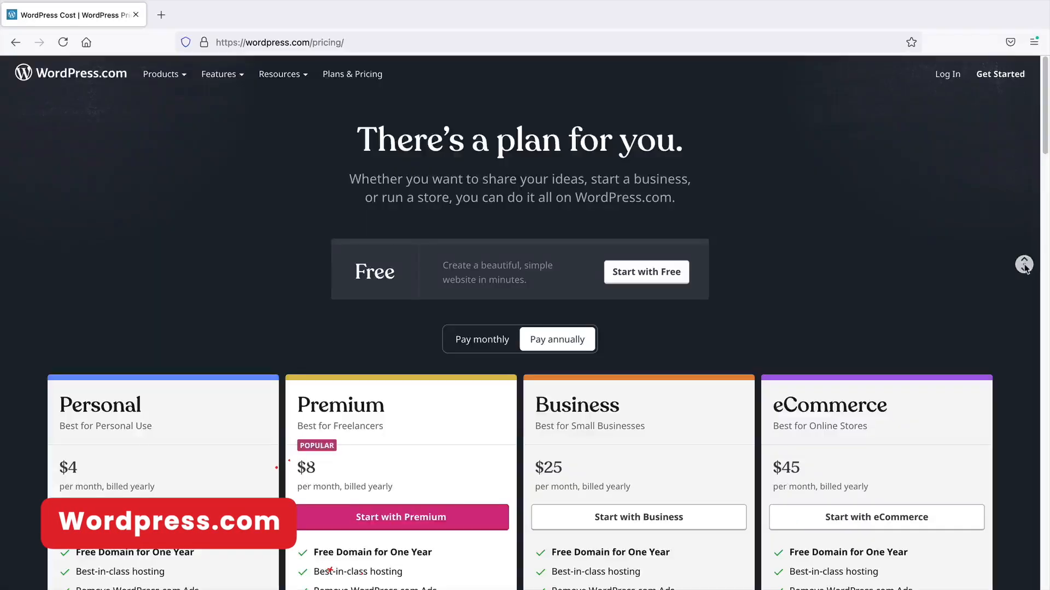
scroll(down, 3)
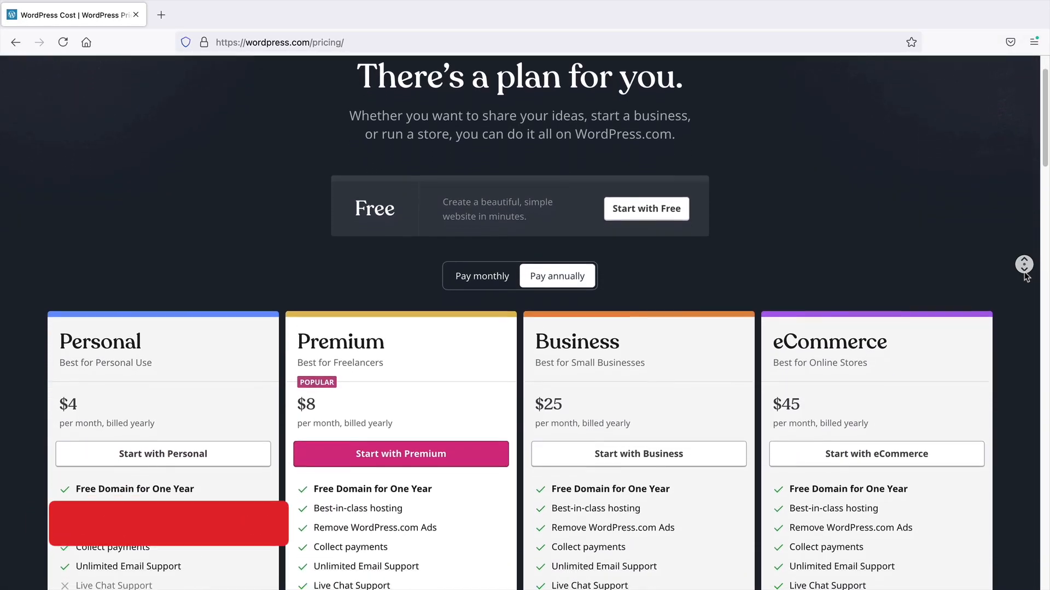
scroll(down, 3)
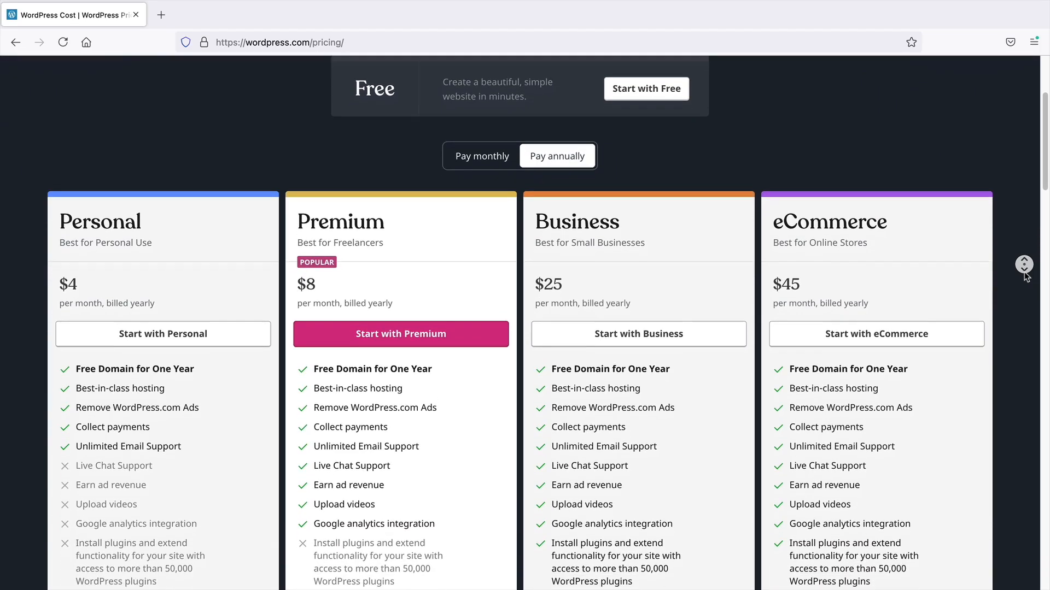
scroll(down, 3)
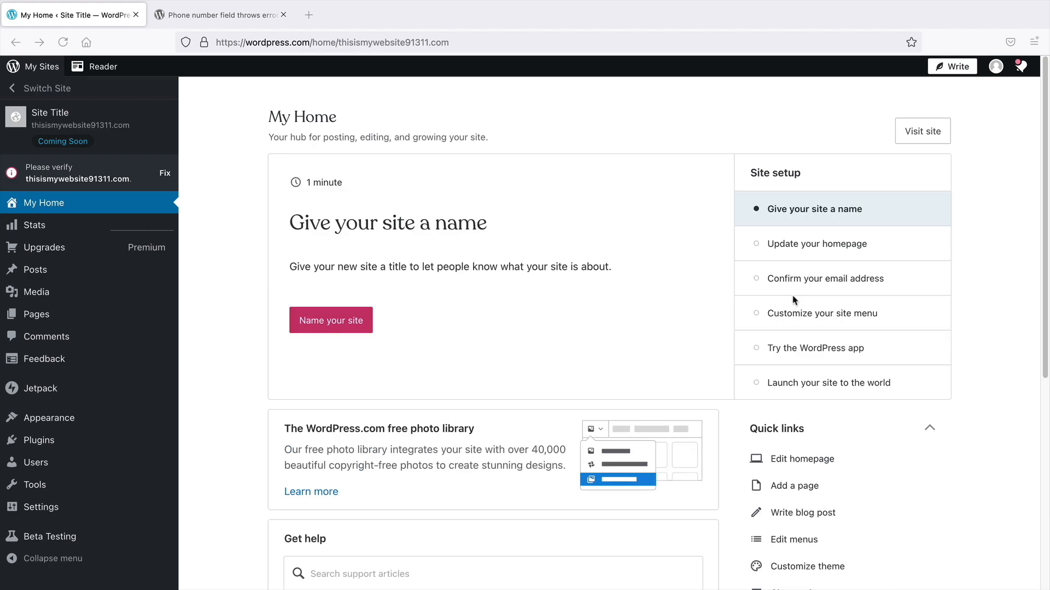
mouse_move(224, 328)
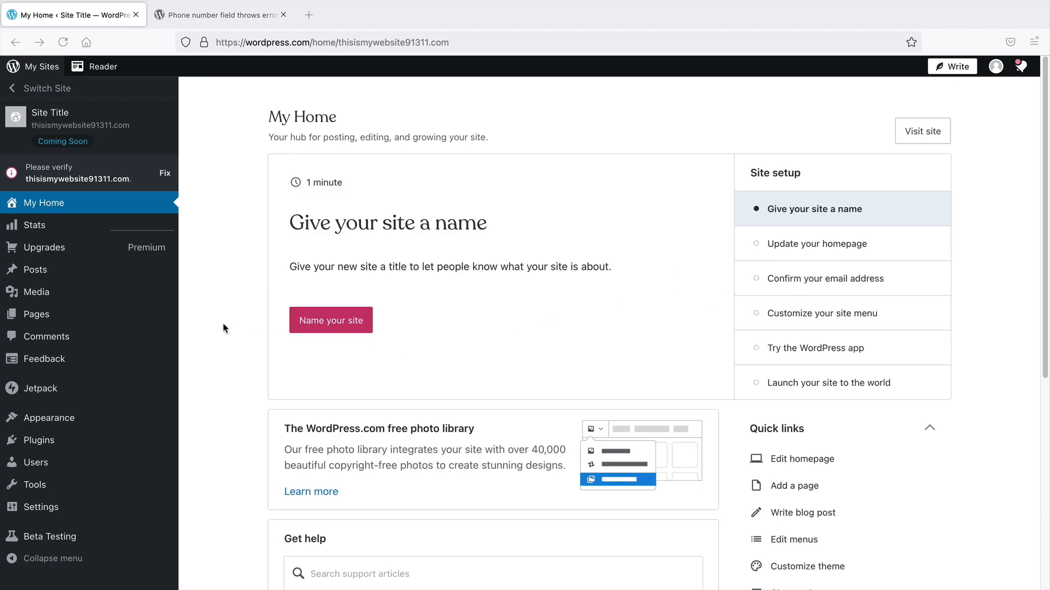
Browse the site's Themes directory and search it for 'astra'
scroll(down, 3)
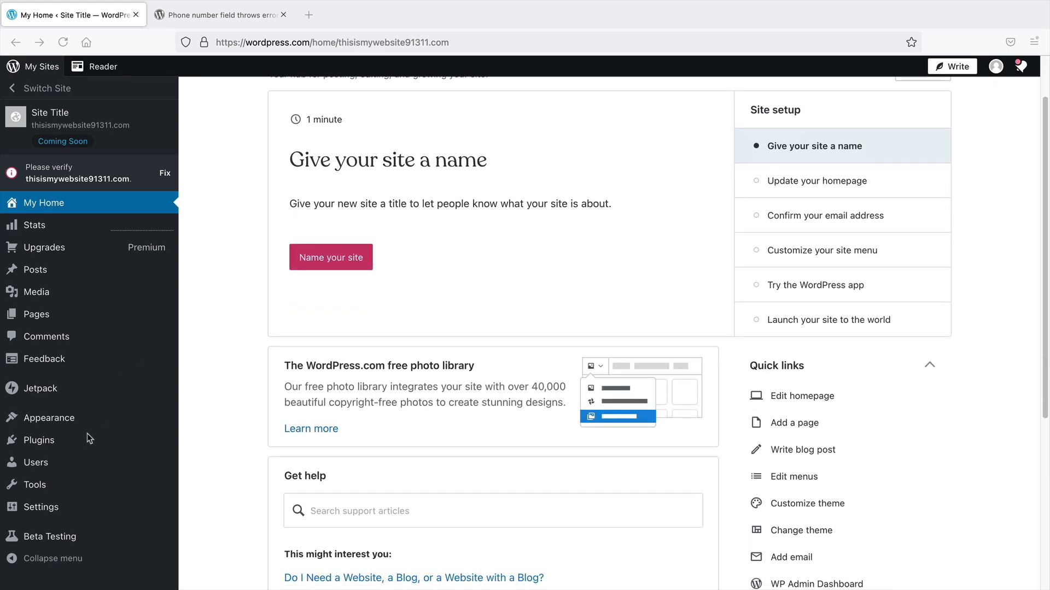
click(35, 440)
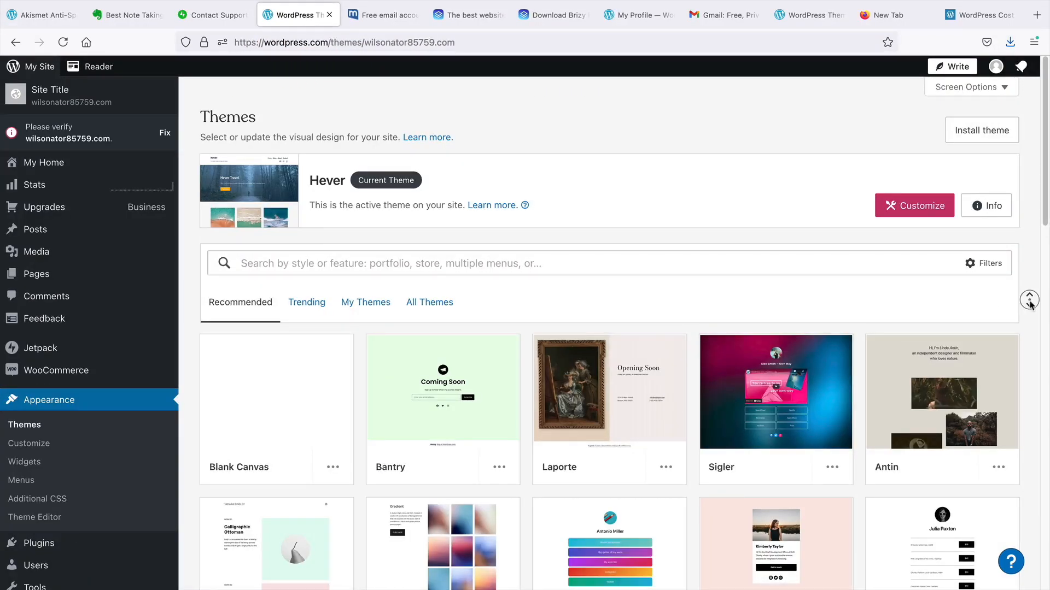
scroll(down, 3)
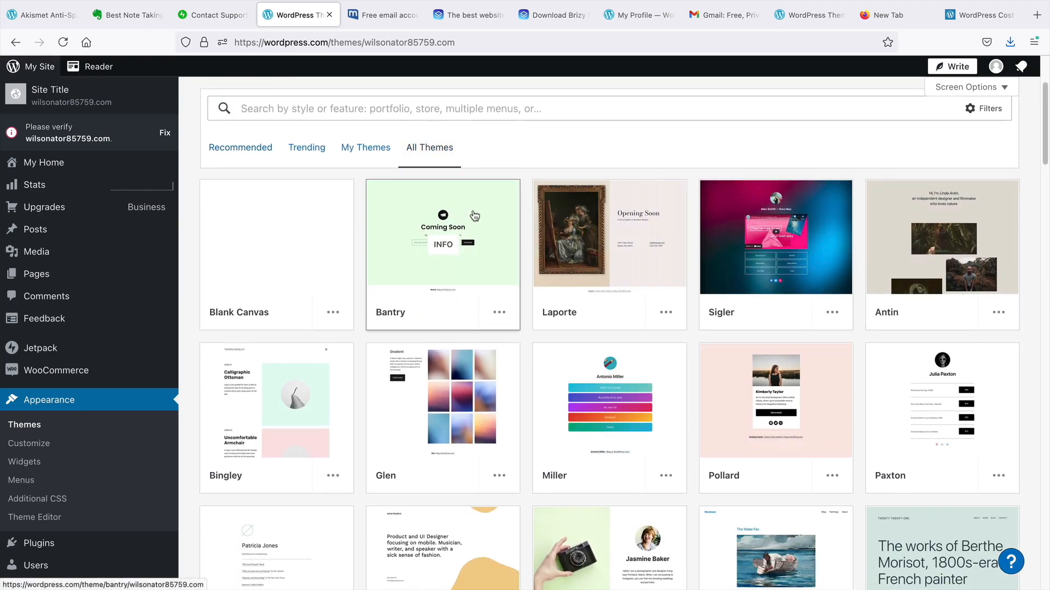
text(astra)
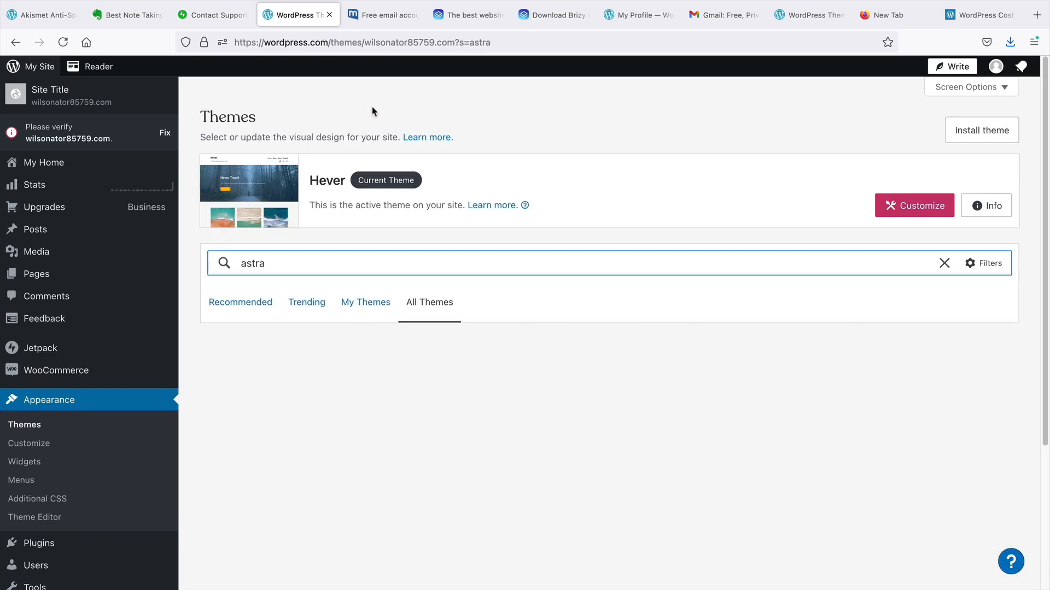
scroll(down, 3)
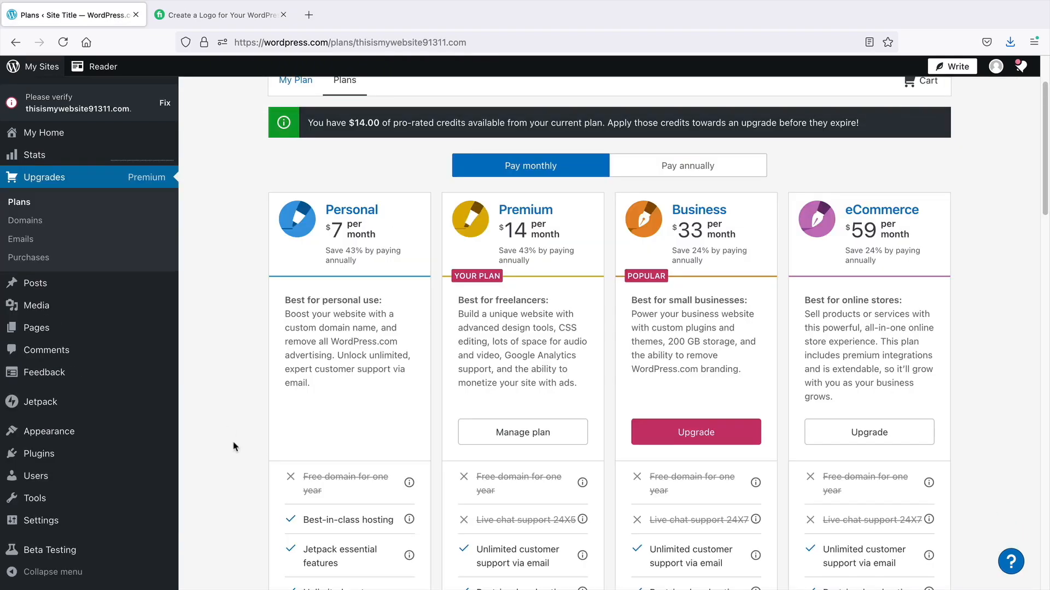
scroll(down, 3)
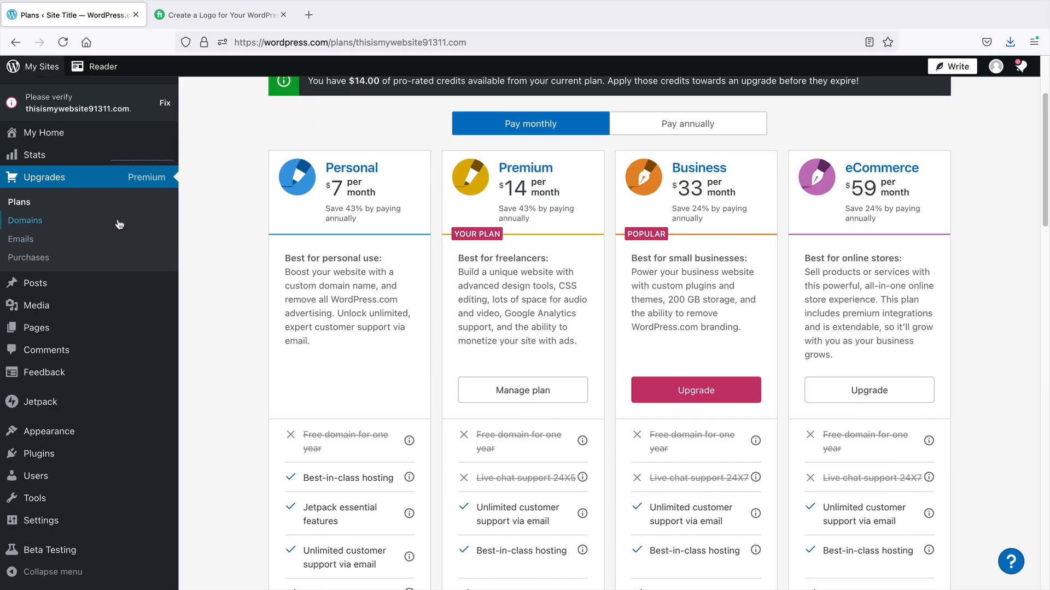
Go through Upgrades Emails to Purchases, listing the Premium plan and domain renewals
click(25, 220)
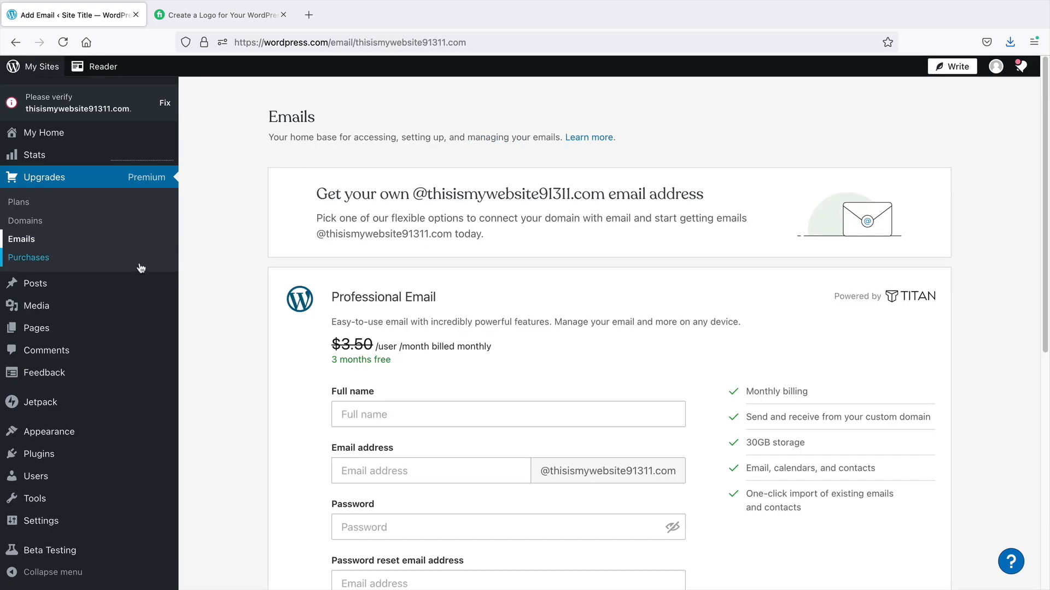
click(29, 257)
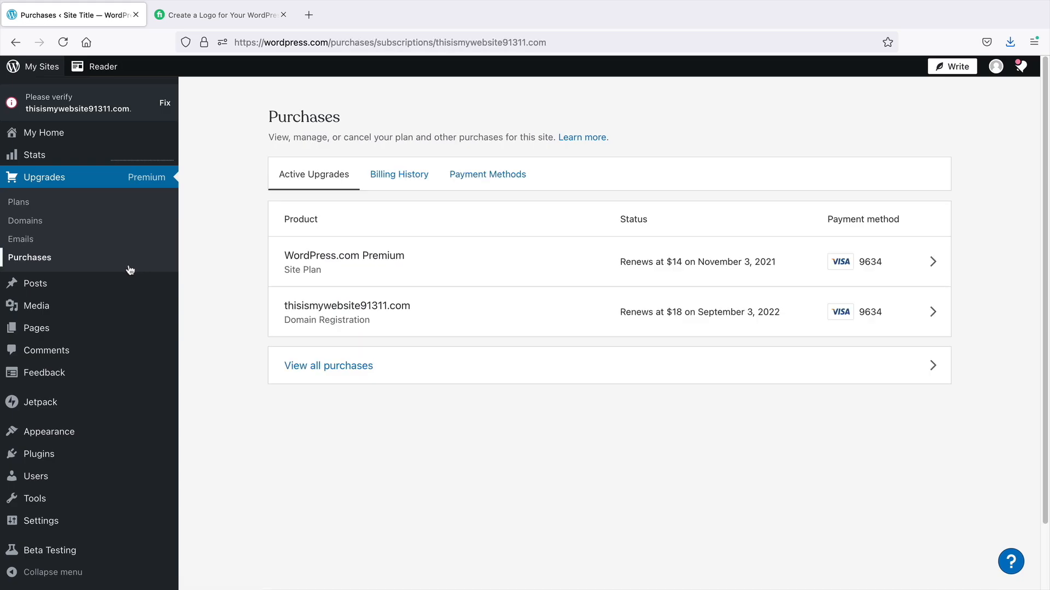
mouse_move(319, 377)
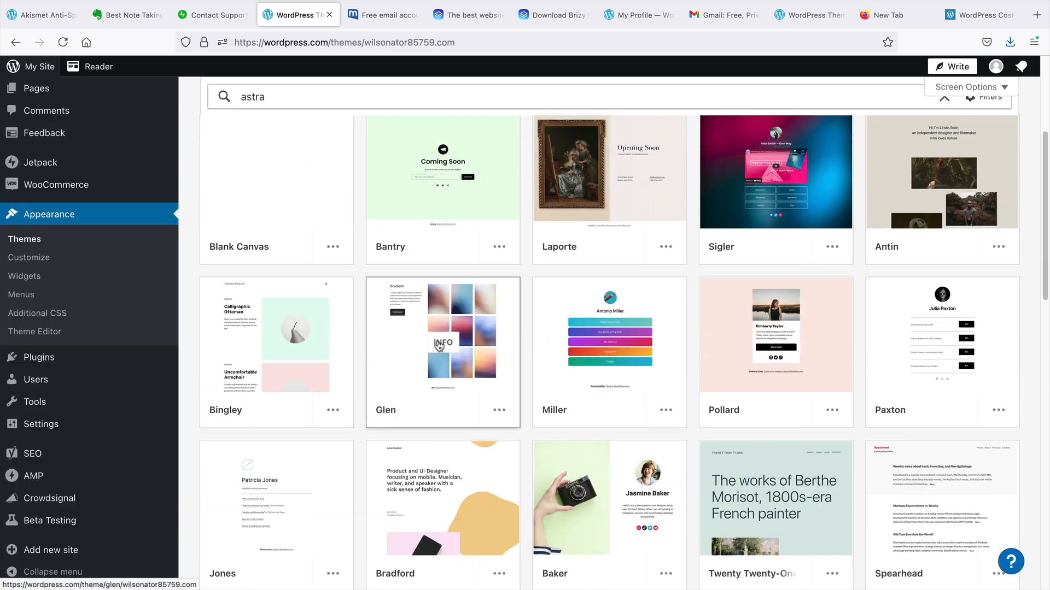
Scroll the Astra theme search results down to the active Hever theme
scroll(down, 3)
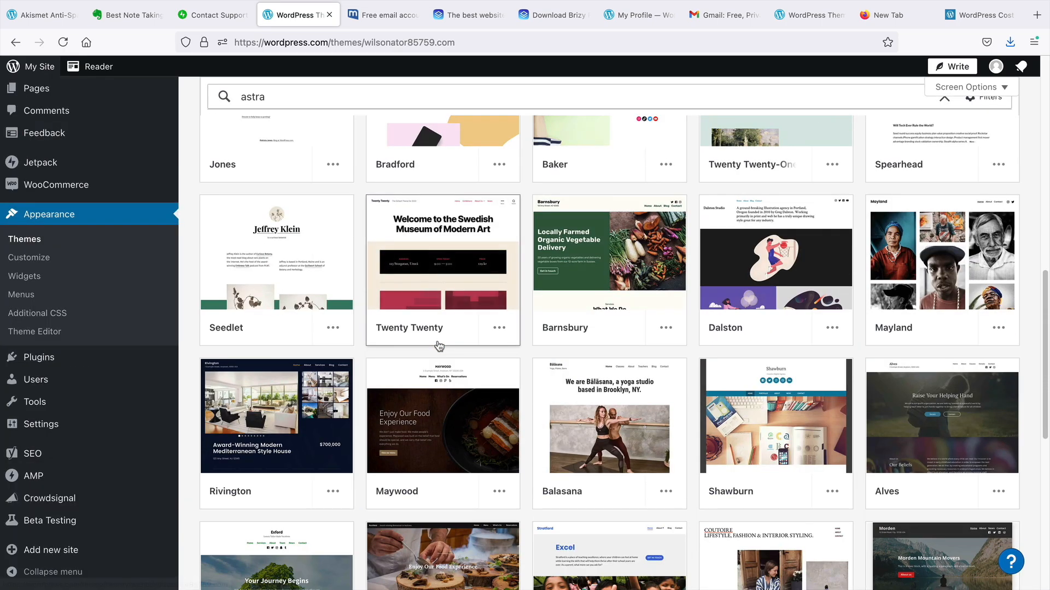
scroll(down, 3)
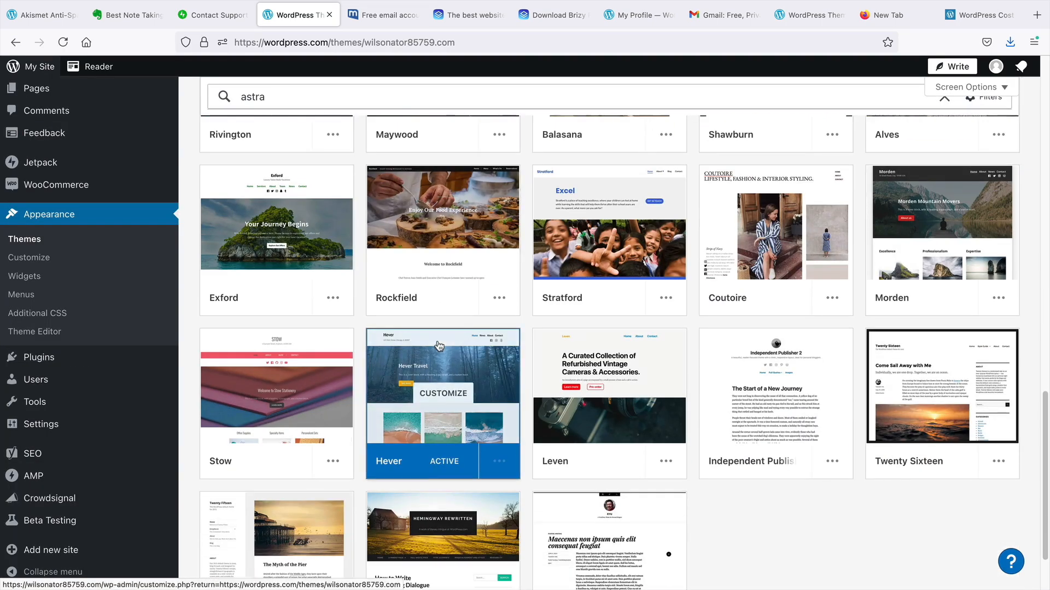
scroll(down, 3)
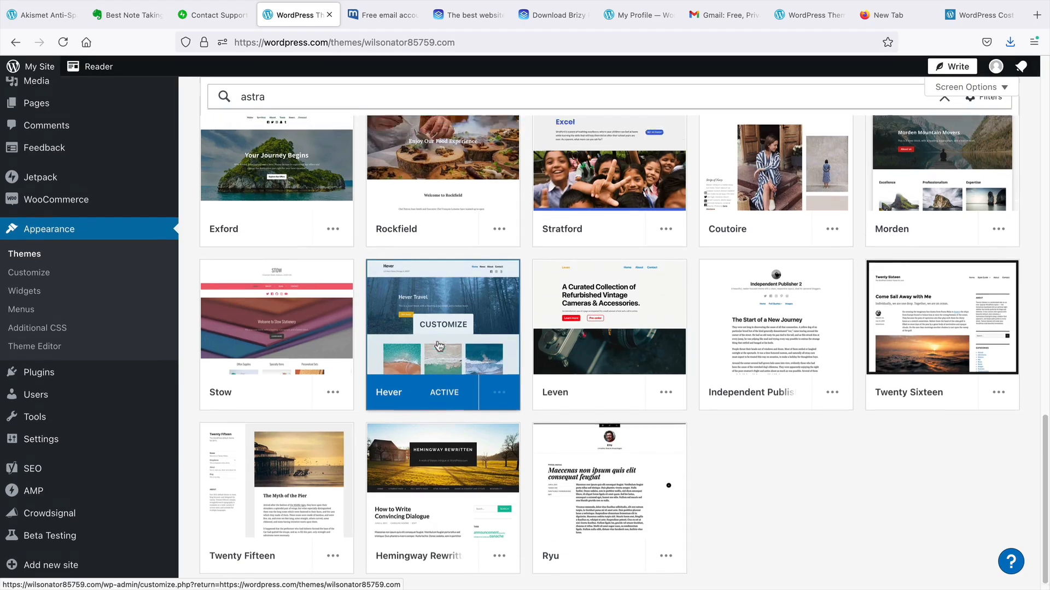
scroll(down, 3)
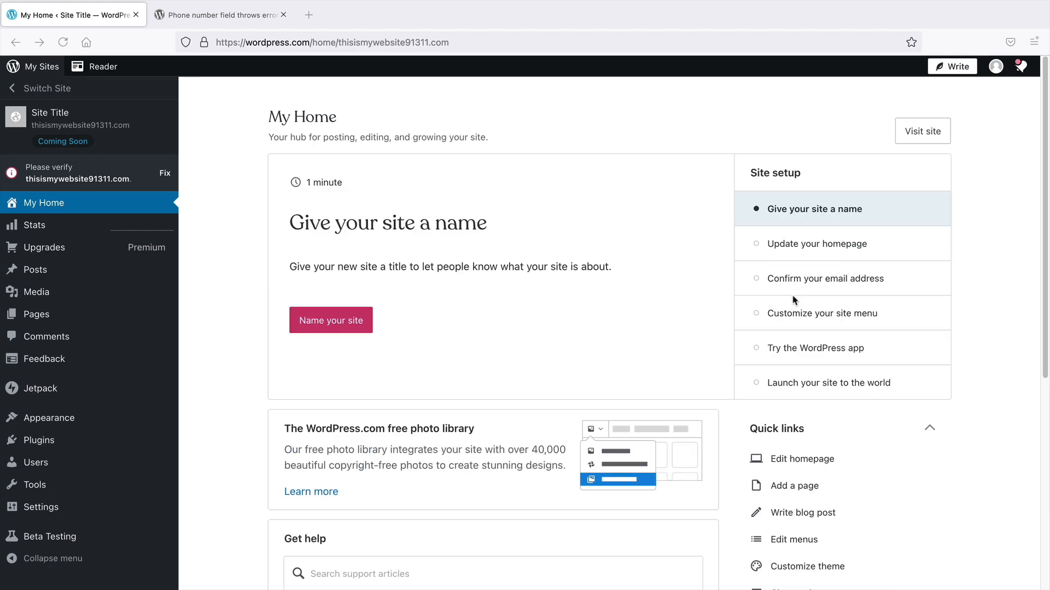
mouse_move(261, 332)
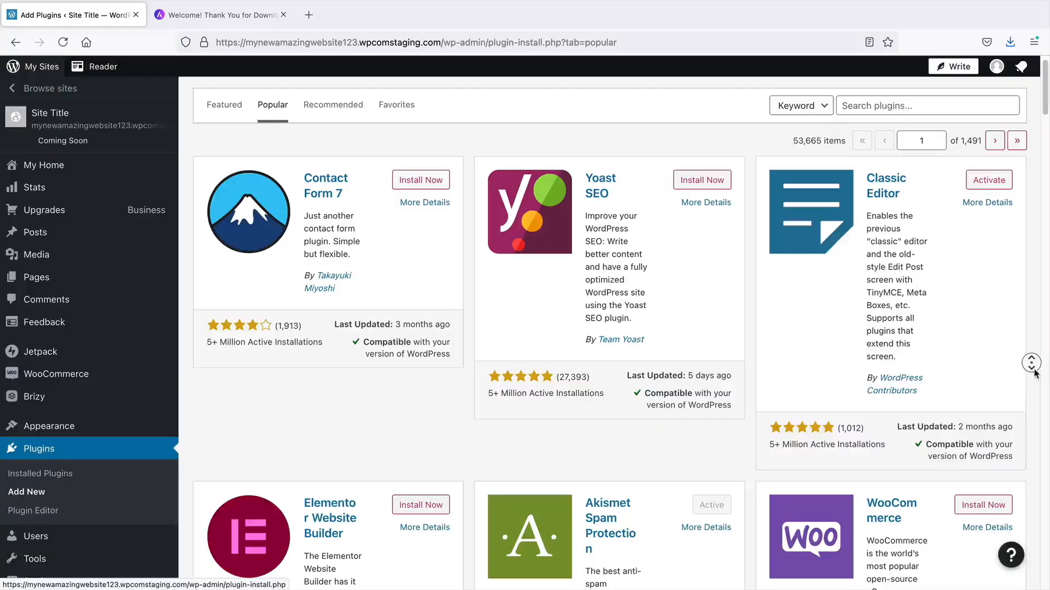
Scroll through the popular plugins and popular themes catalogues on the staging site
scroll(down, 3)
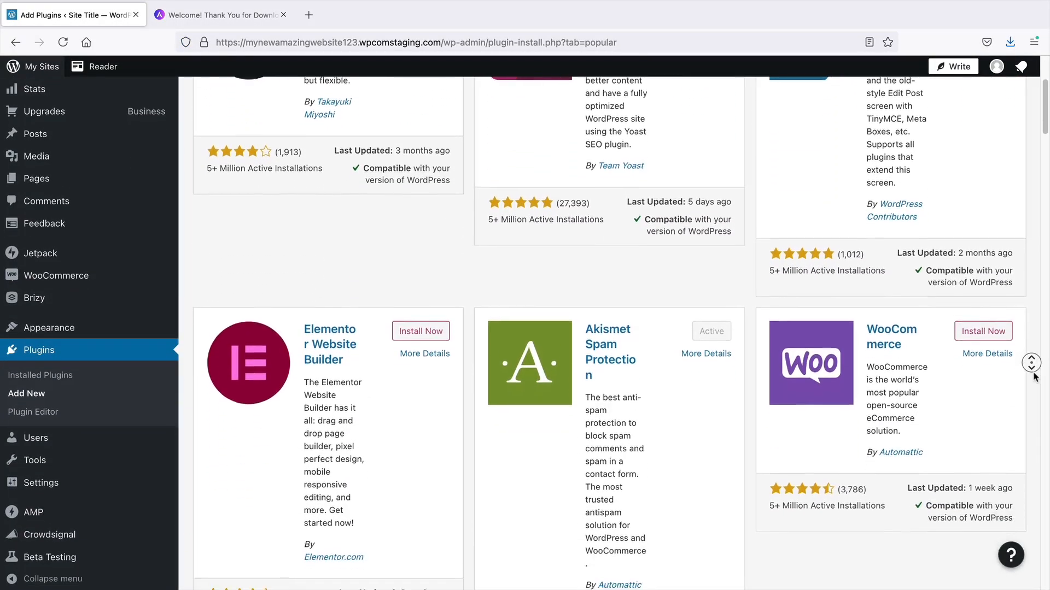
scroll(down, 3)
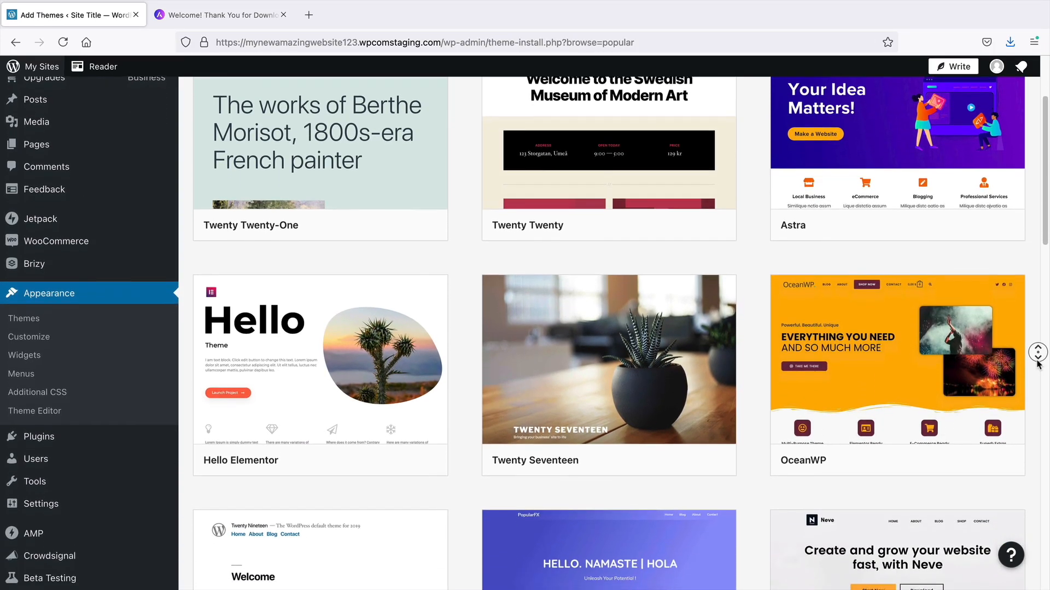
scroll(down, 3)
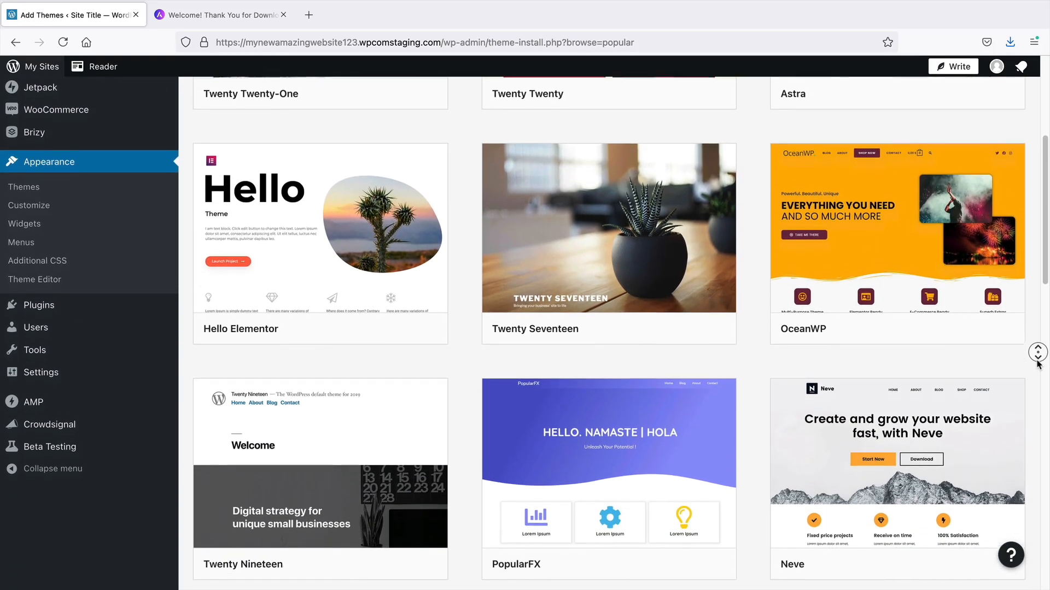
scroll(down, 3)
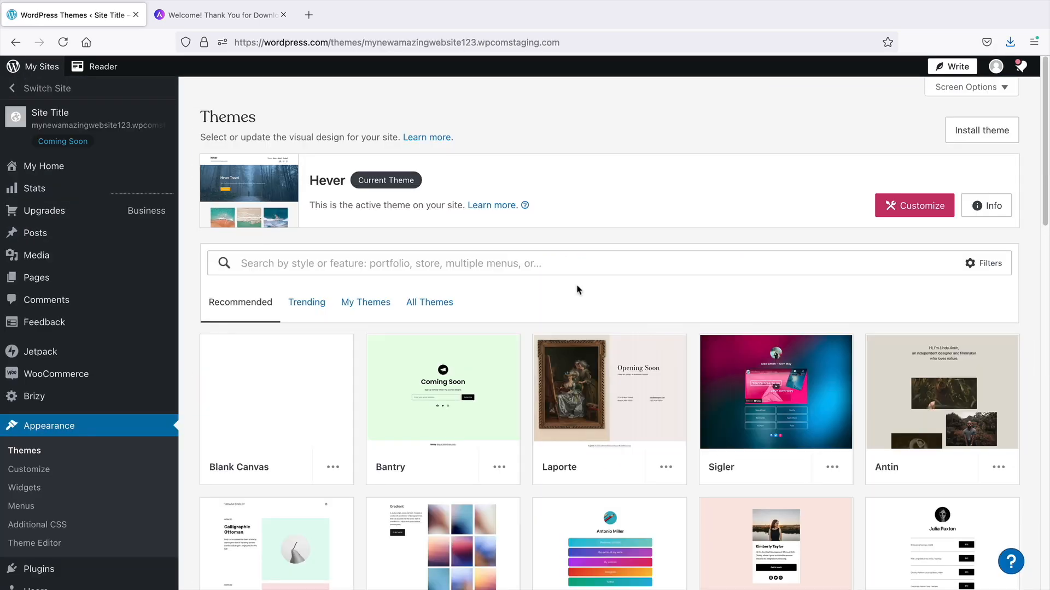
mouse_move(462, 365)
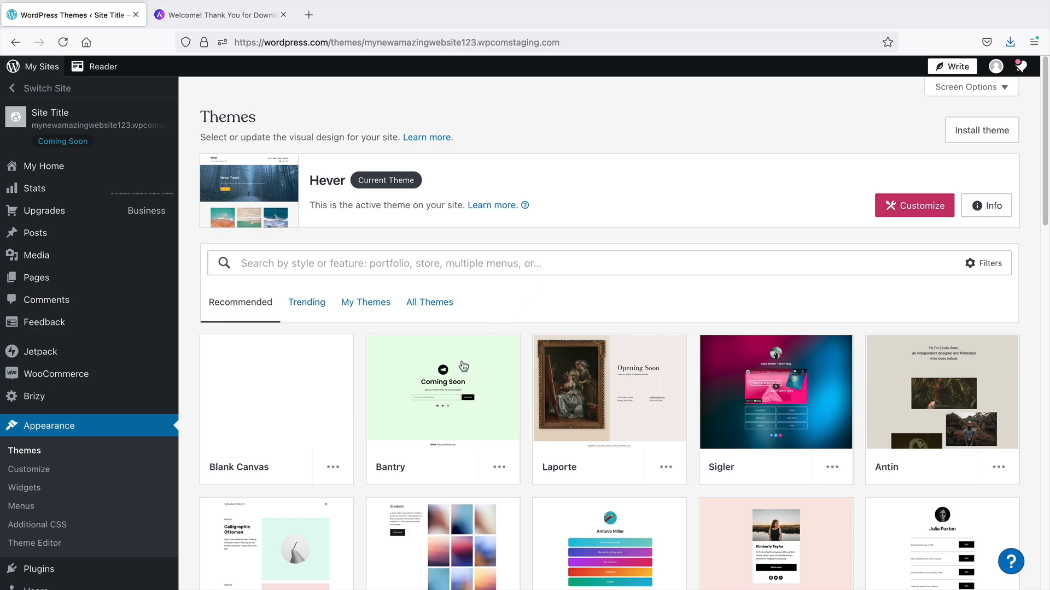
mouse_move(433, 401)
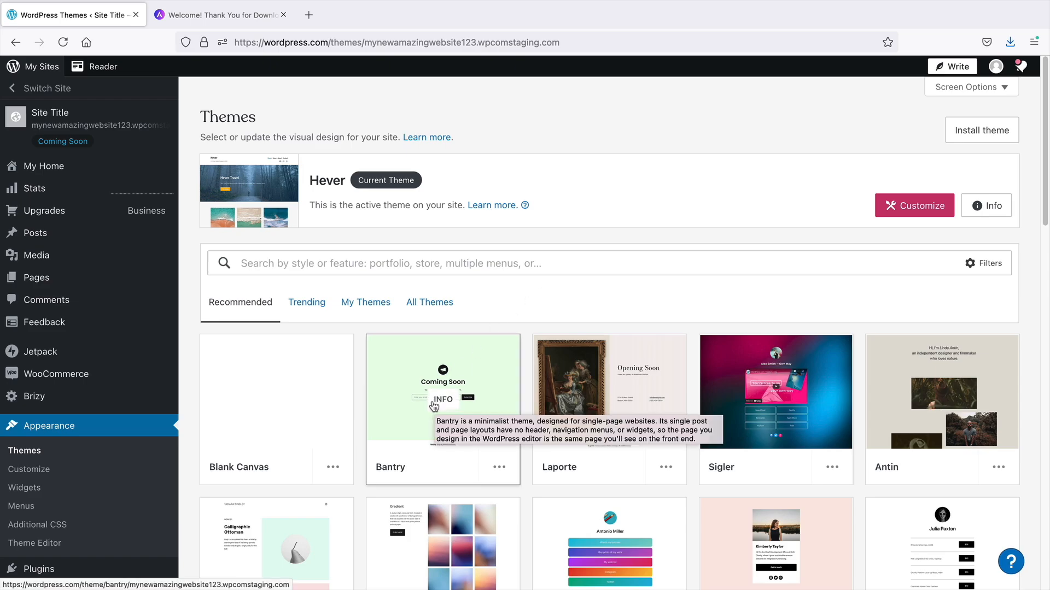
Browse the Themes gallery and go to Install theme, listing the 4242 popular directory themes
scroll(down, 3)
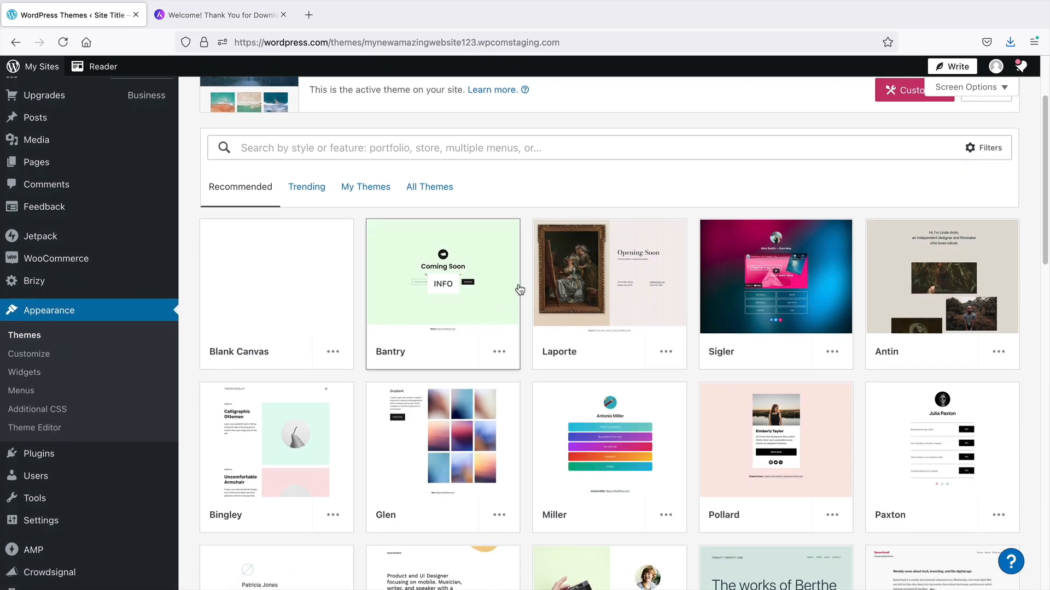
mouse_move(619, 433)
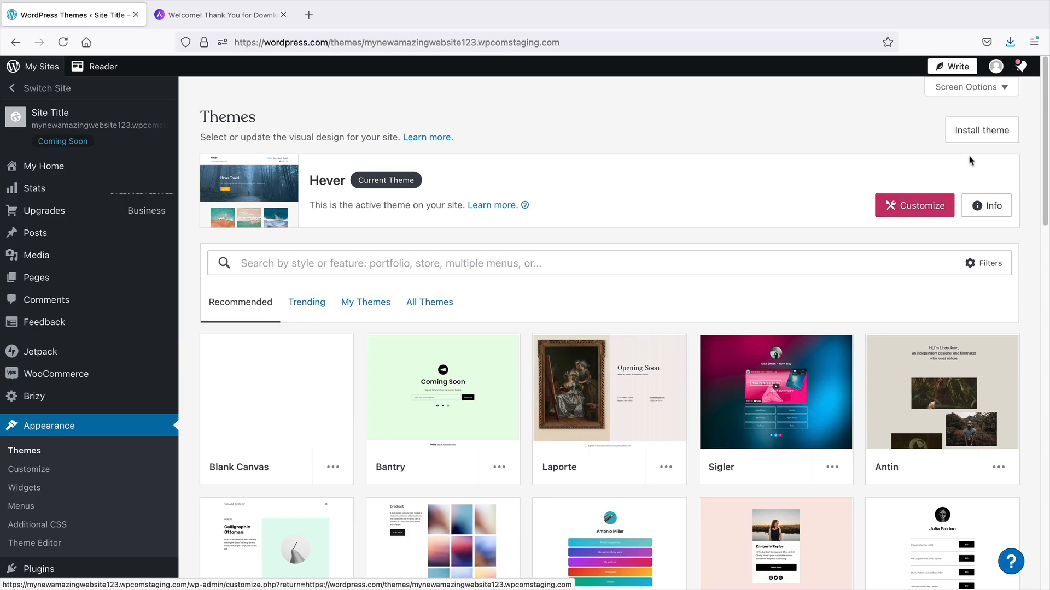
click(982, 130)
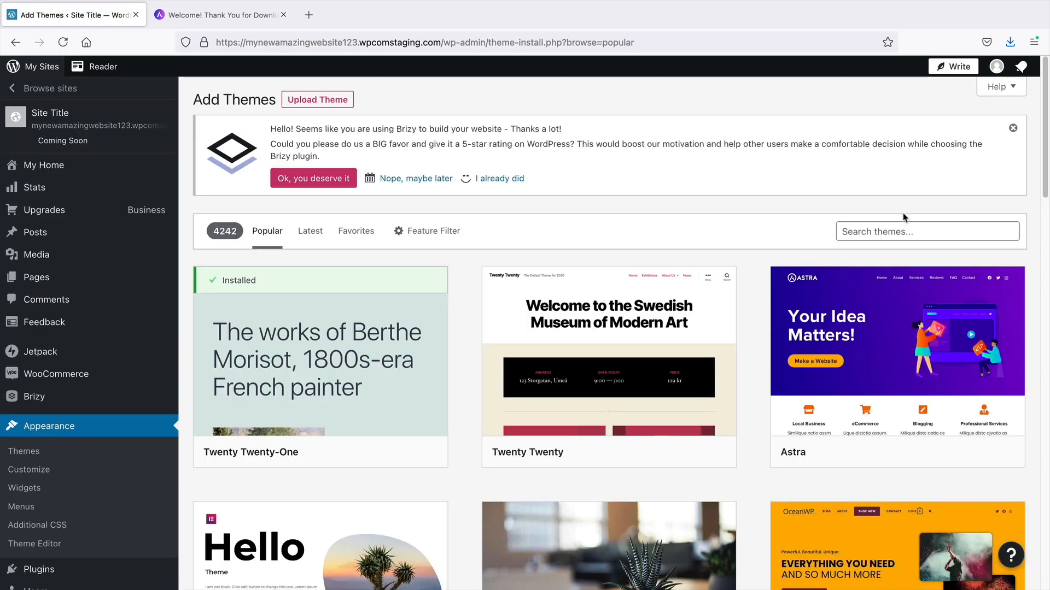
mouse_move(755, 306)
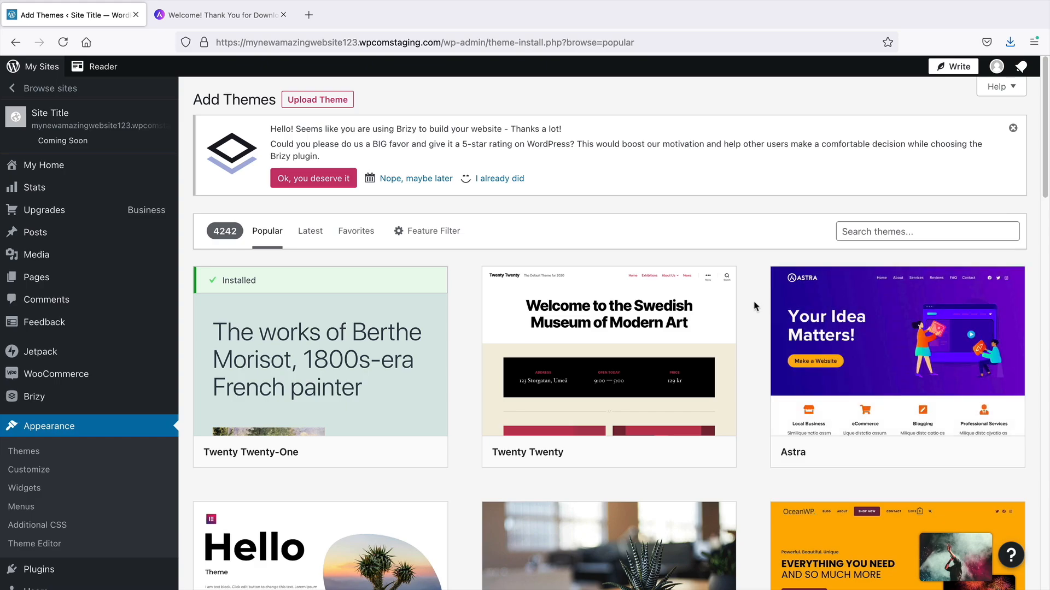
Scroll through the Add Themes popular themes list before moving to the site's plans
scroll(down, 3)
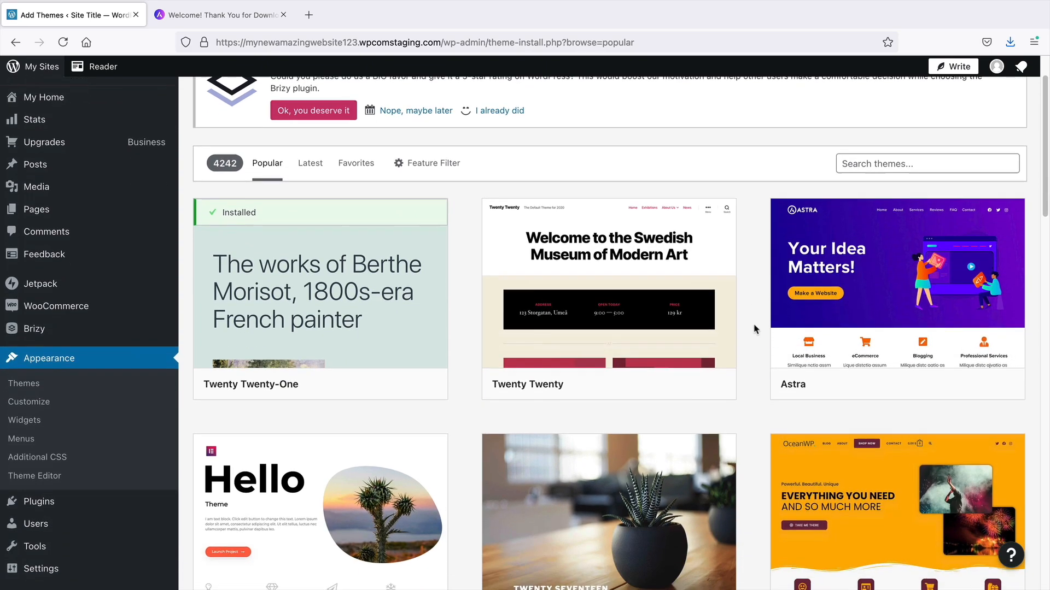
scroll(down, 3)
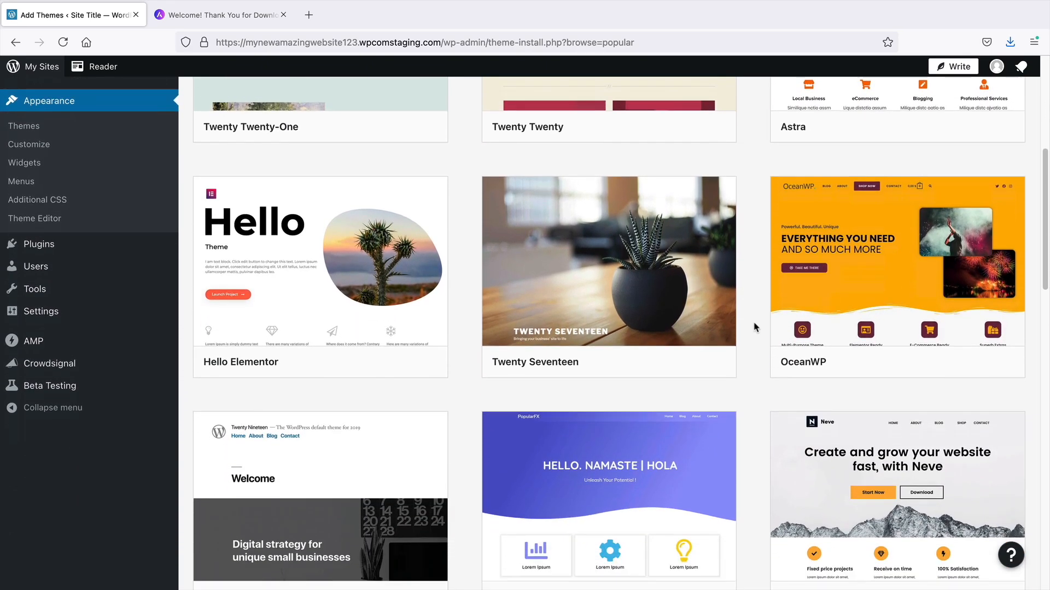
scroll(down, 3)
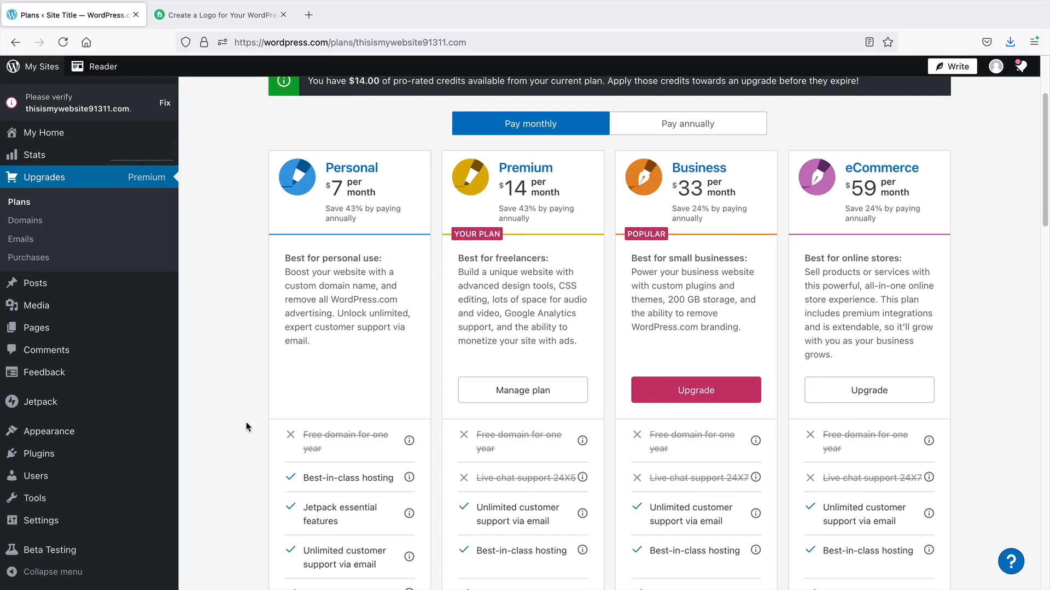
Review the site's Domains, Emails and Purchases pages, then land on the Cloudways managed hosting homepage
click(25, 221)
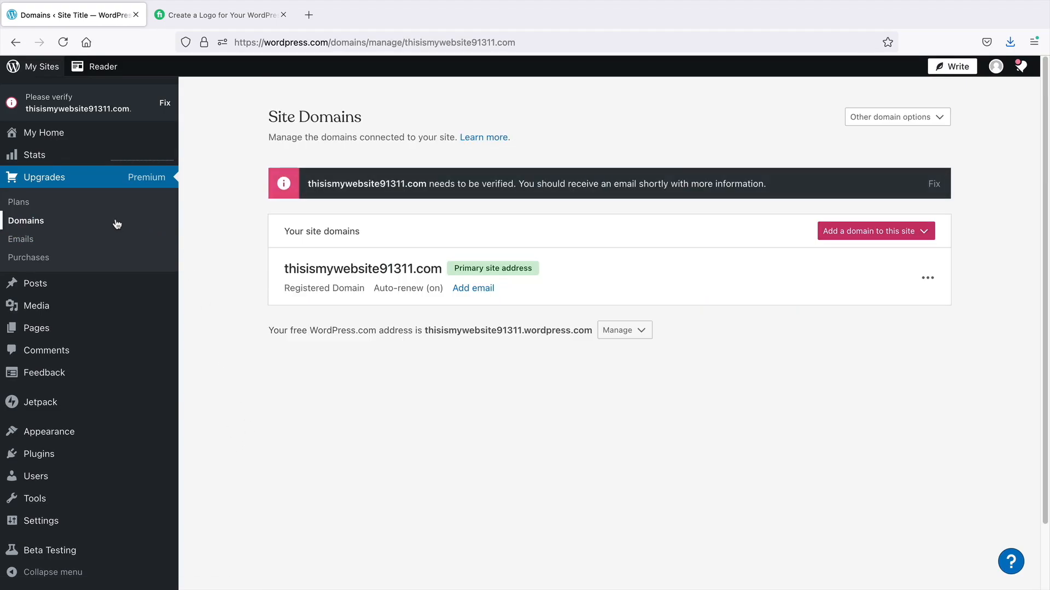
click(21, 239)
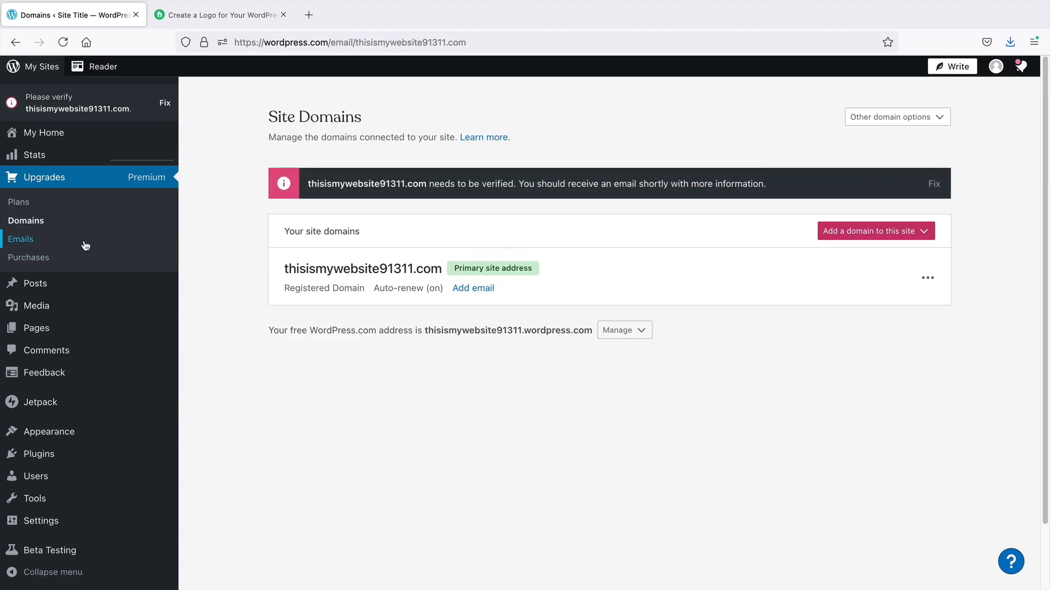
click(21, 238)
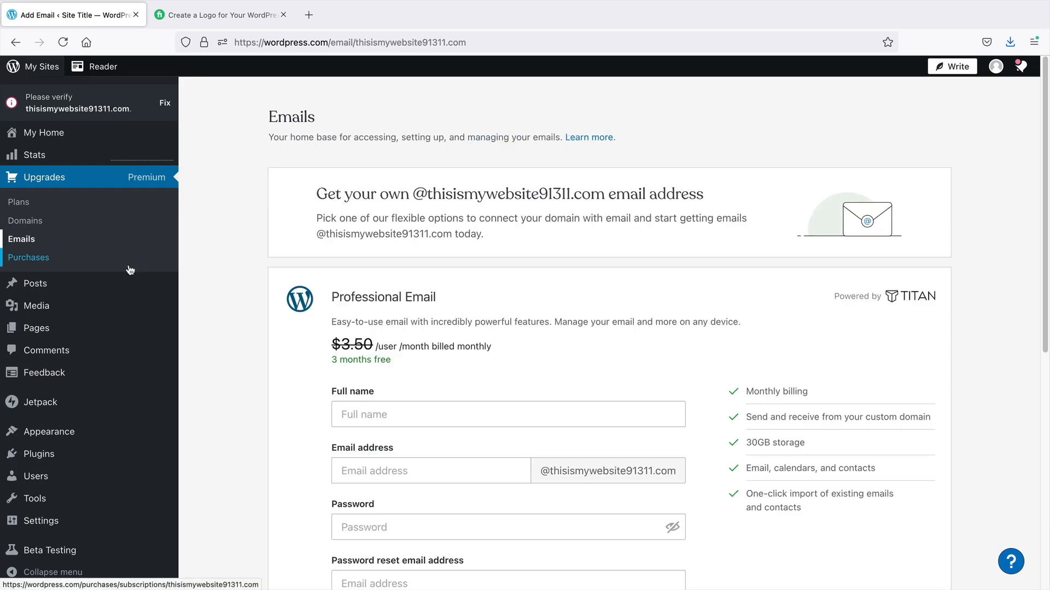
click(28, 257)
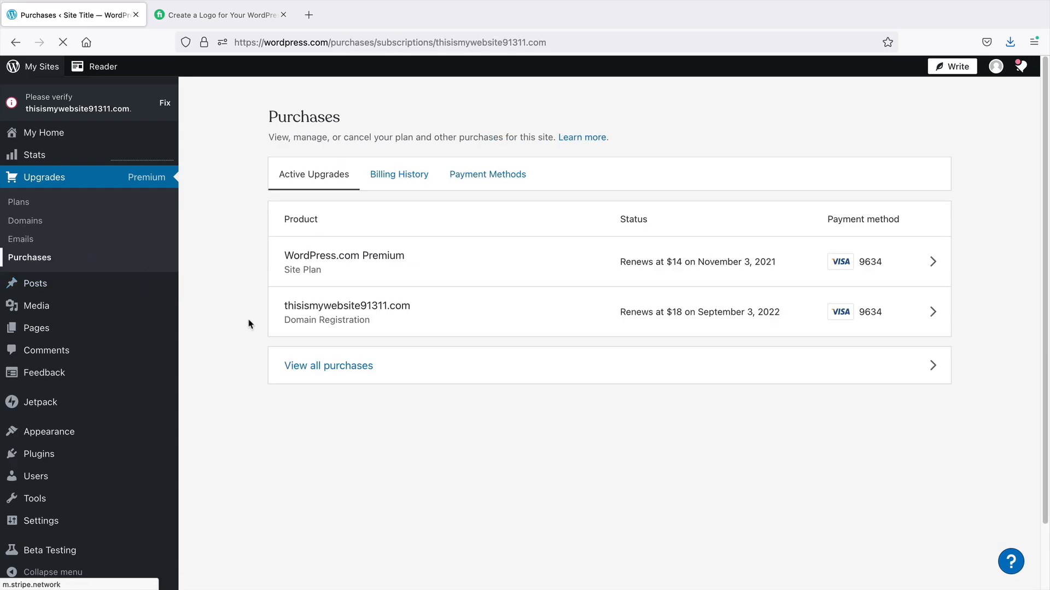
click(328, 365)
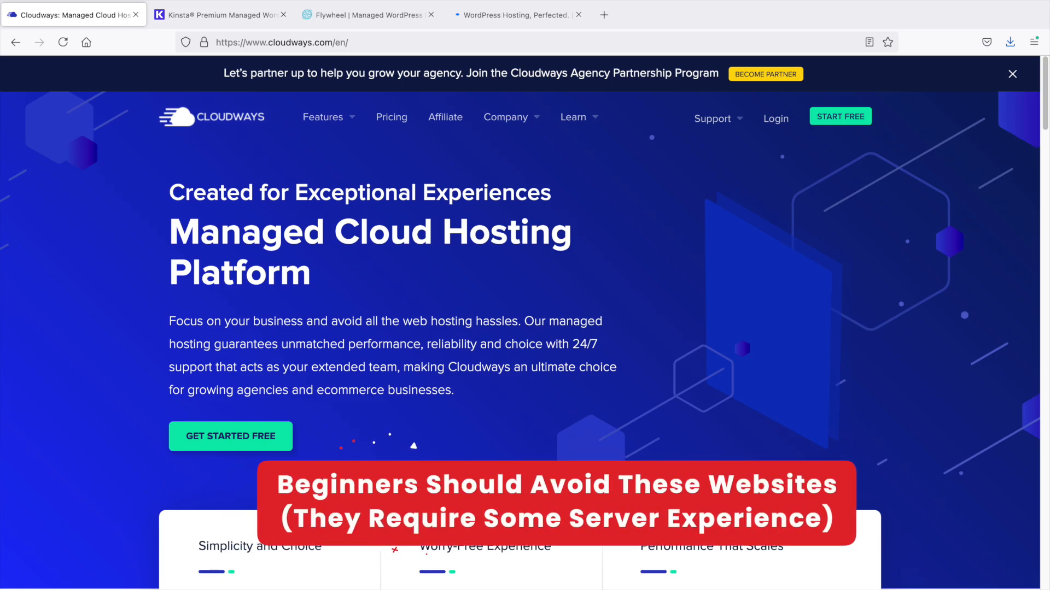
View the WP Engine, Kinsta and Flywheel managed hosting homepages in turn
click(515, 15)
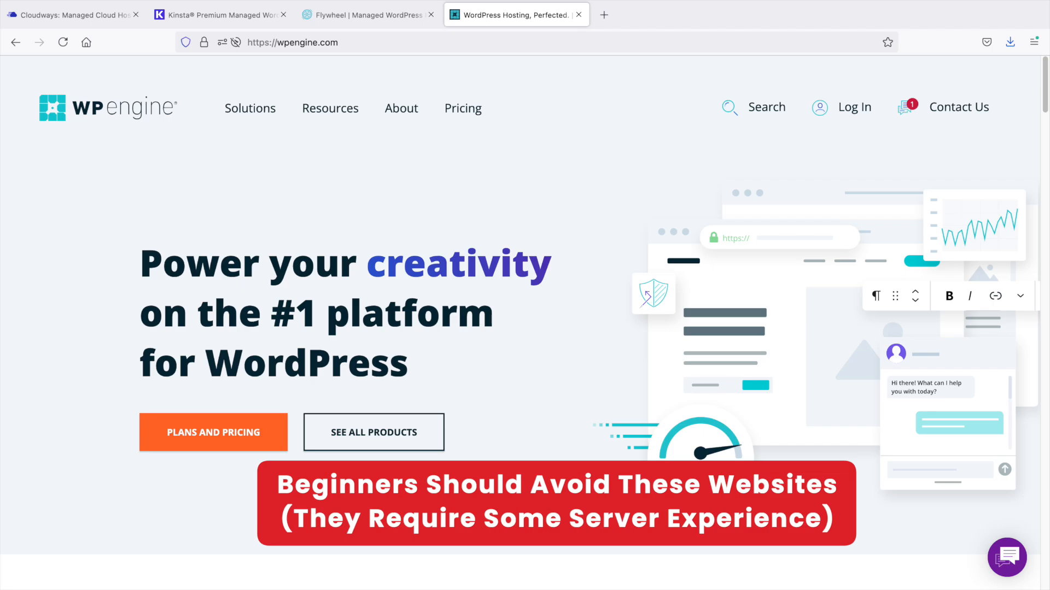
click(216, 15)
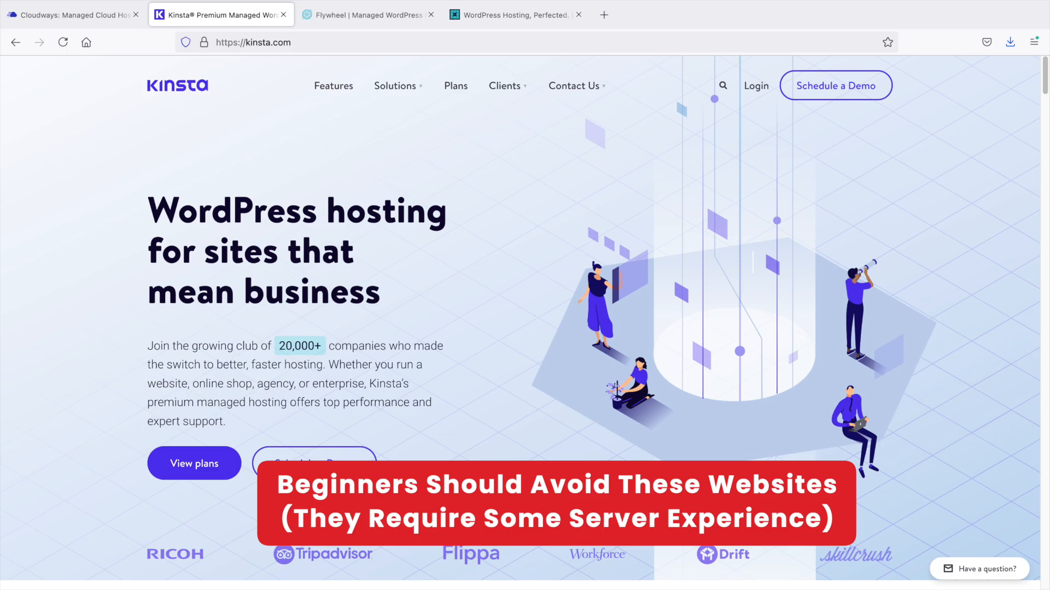
click(368, 15)
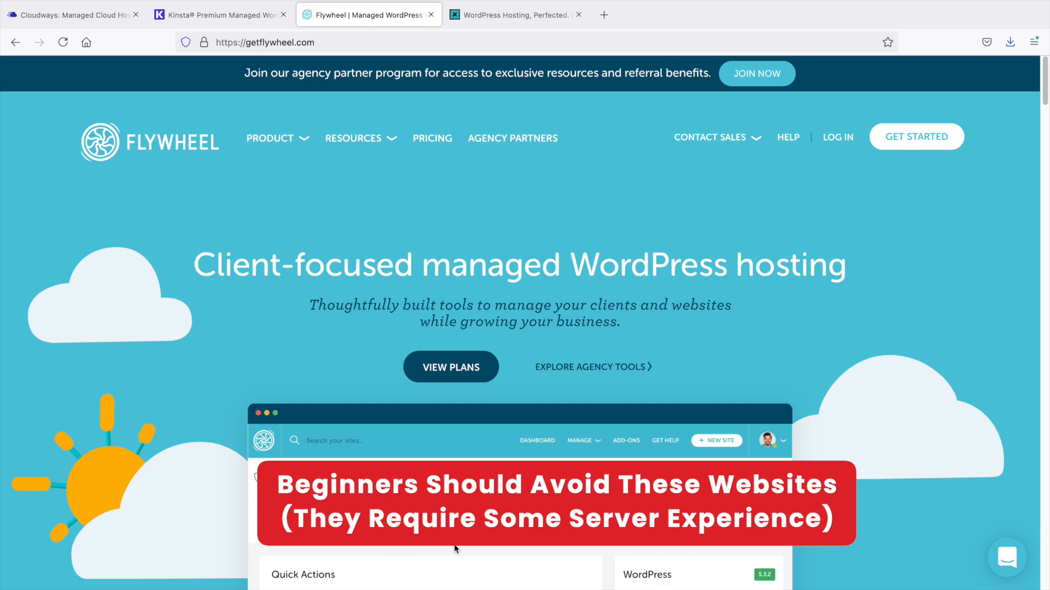